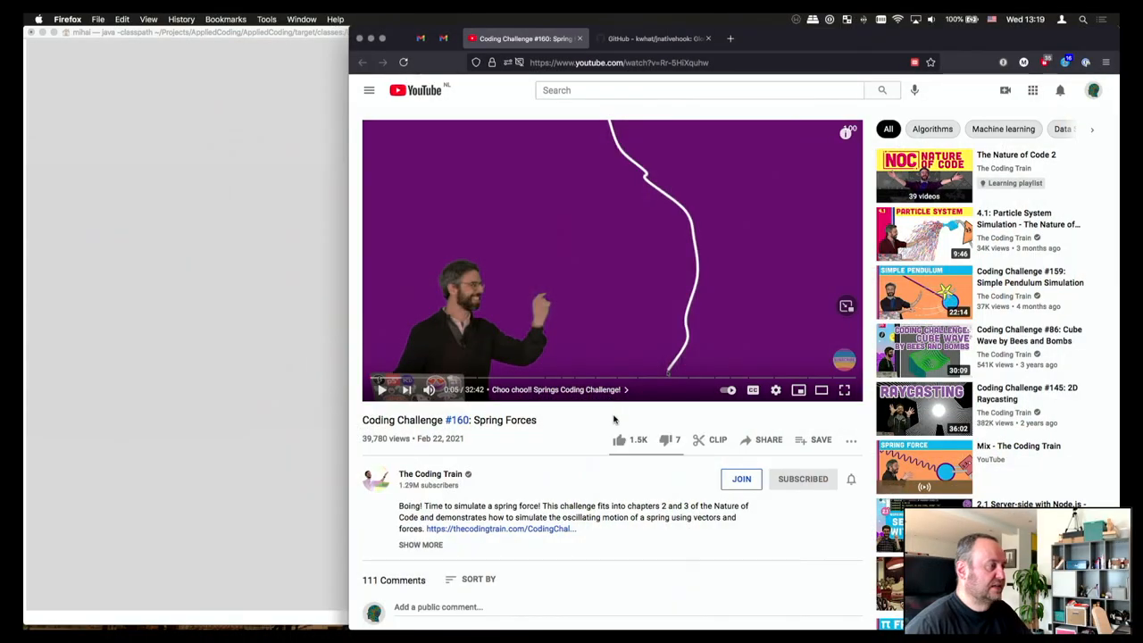
mouse_move(604, 457)
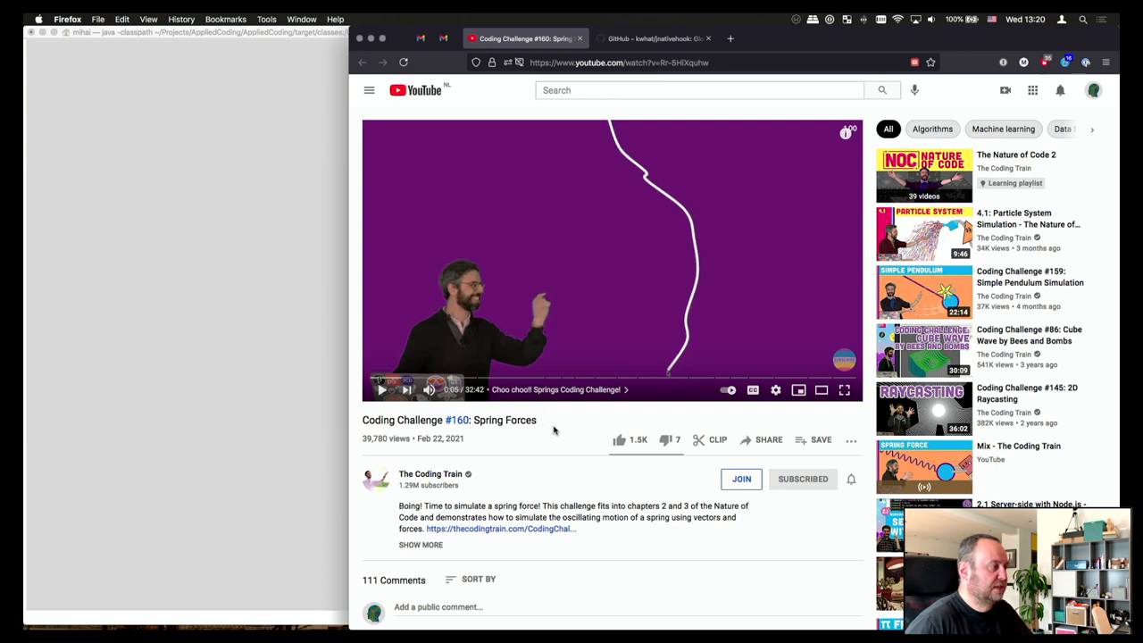
mouse_move(553, 428)
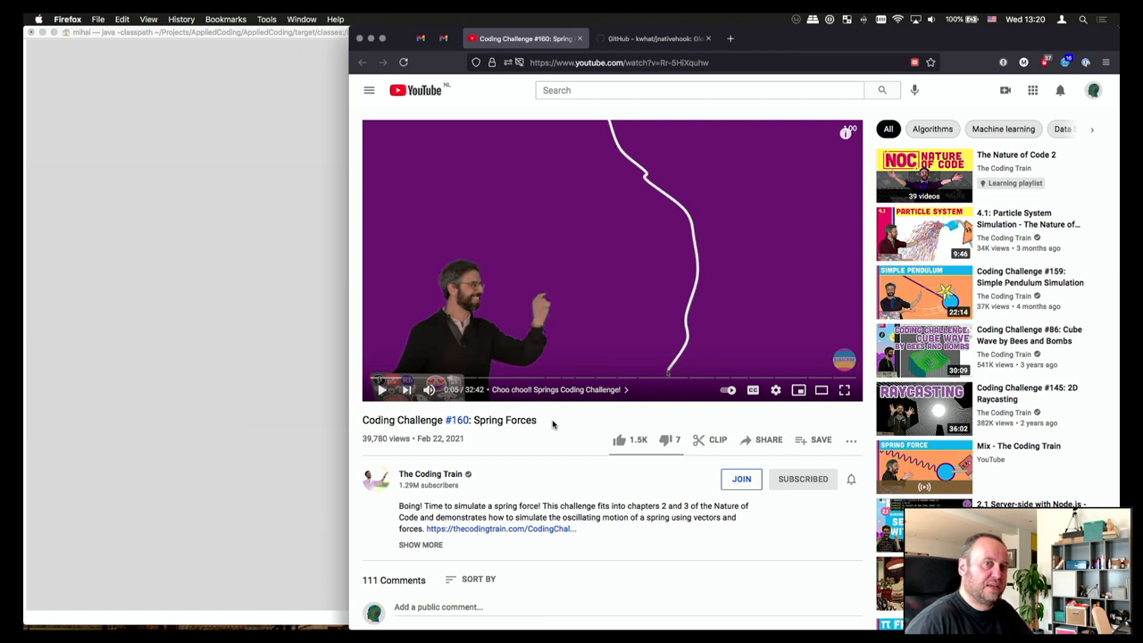
mouse_move(786, 529)
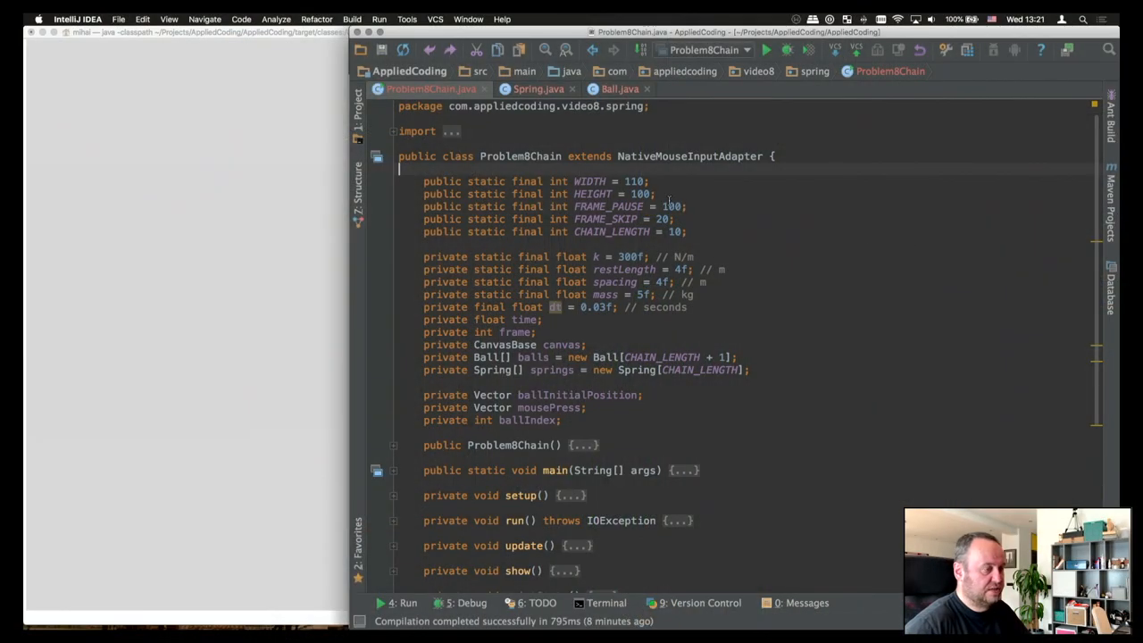
Bring Firefox forward with the Wikipedia Hooke's law article.
click(766, 50)
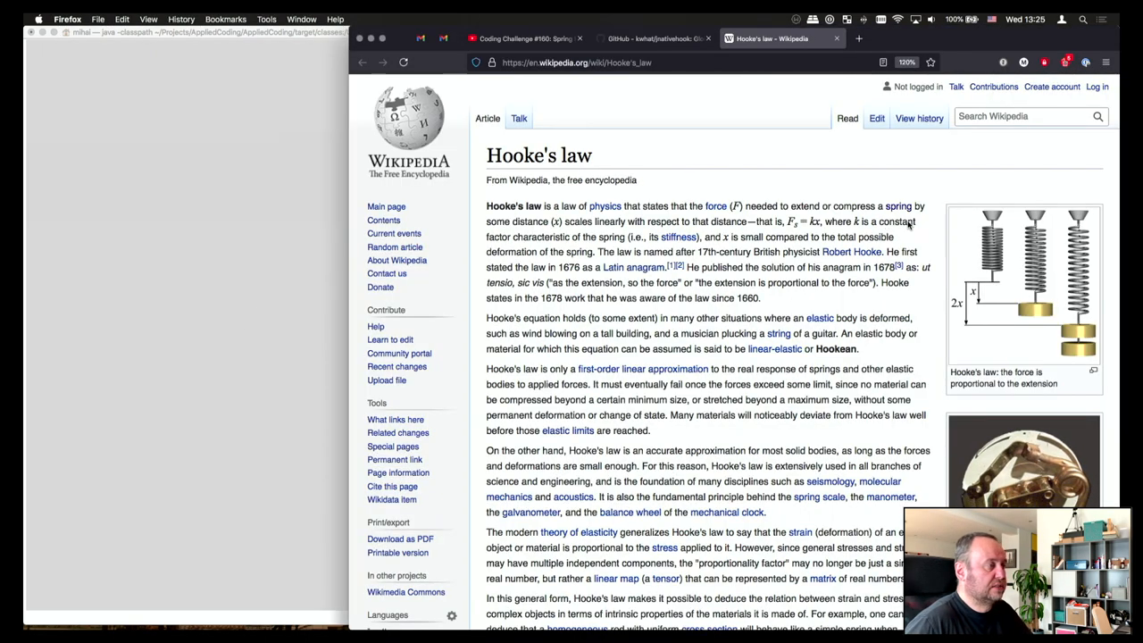
mouse_move(910, 225)
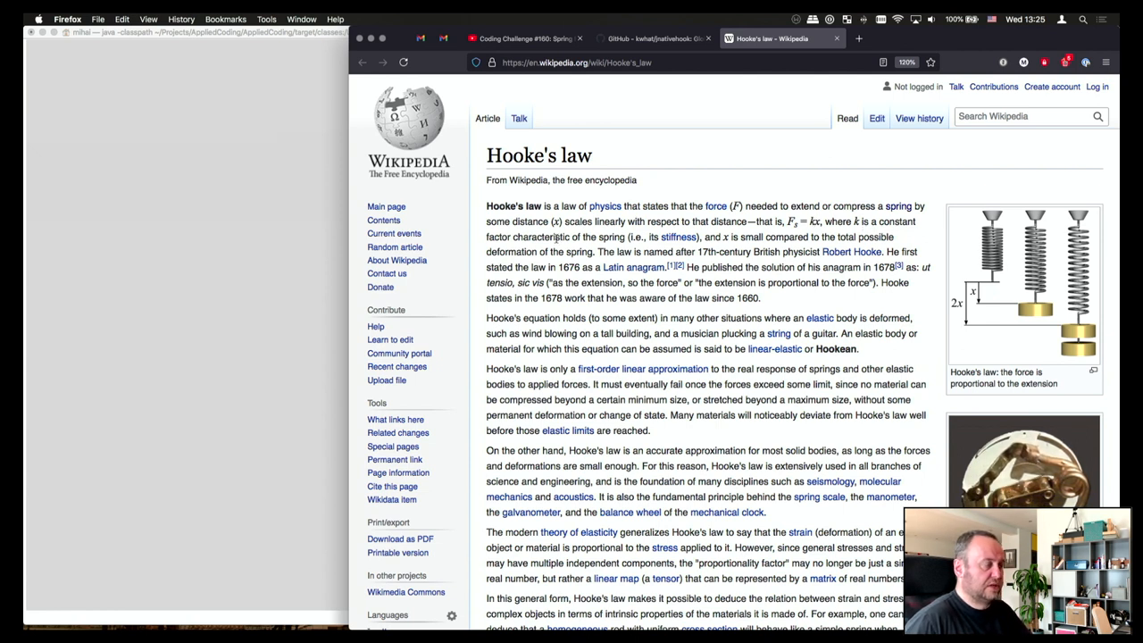
mouse_move(682, 235)
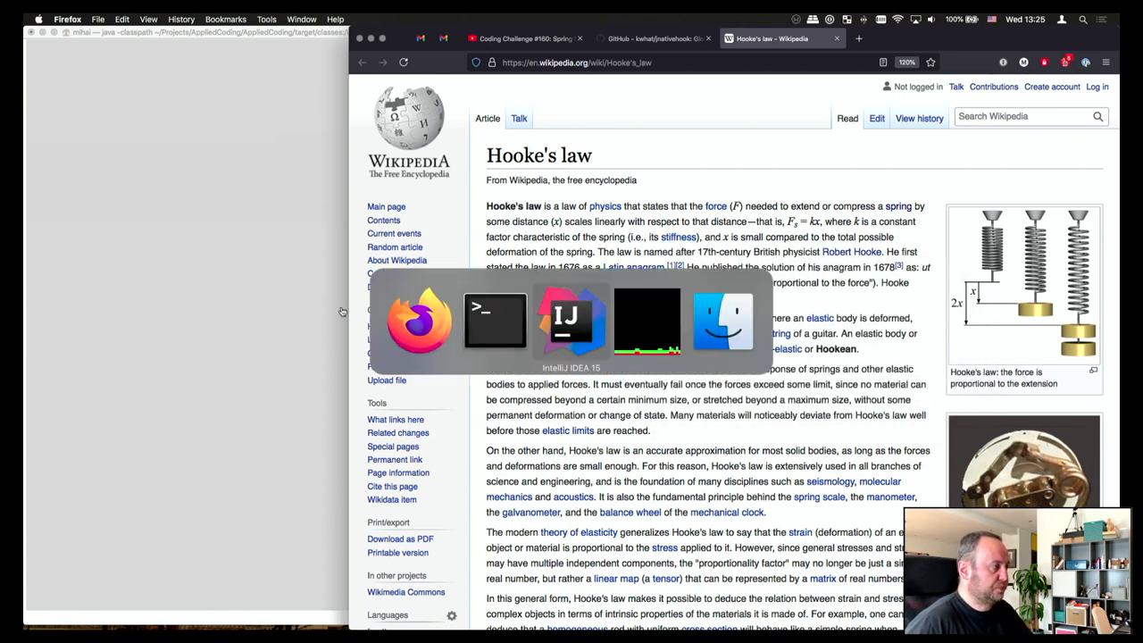
click(571, 321)
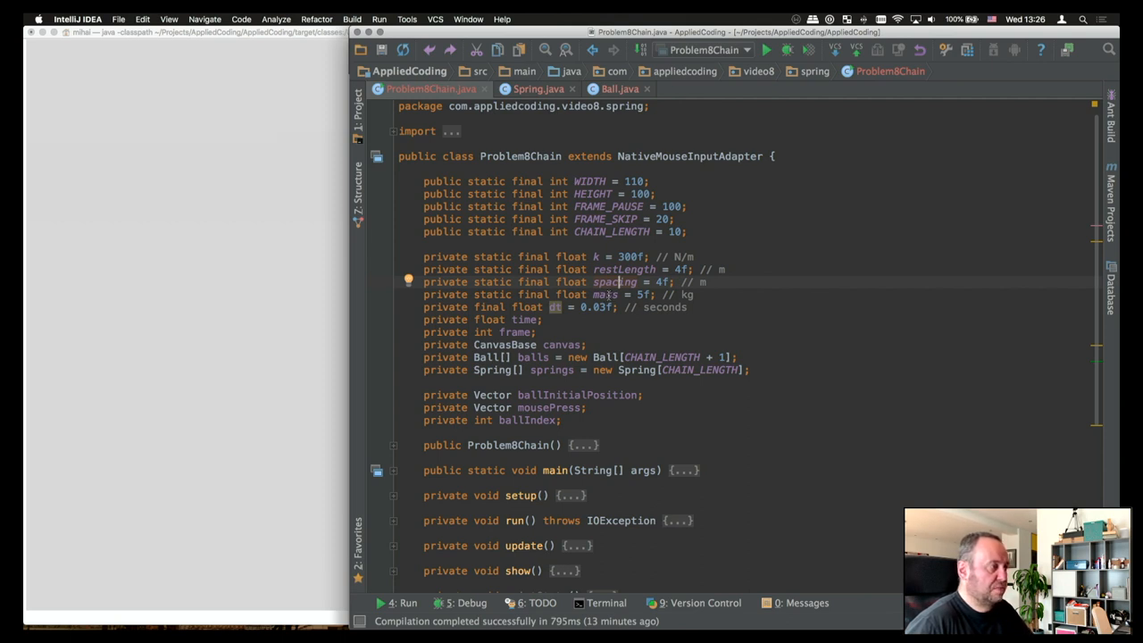
mouse_move(586, 318)
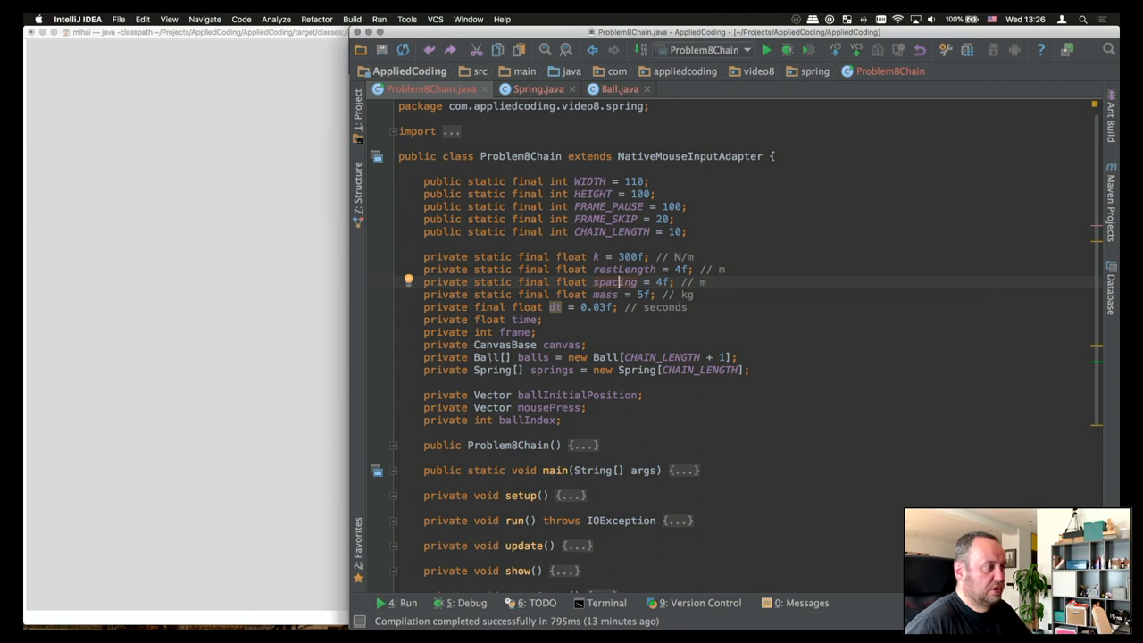
Scroll through setup() and run ProblemBChain so the ball column is drawn.
scroll(down, 3)
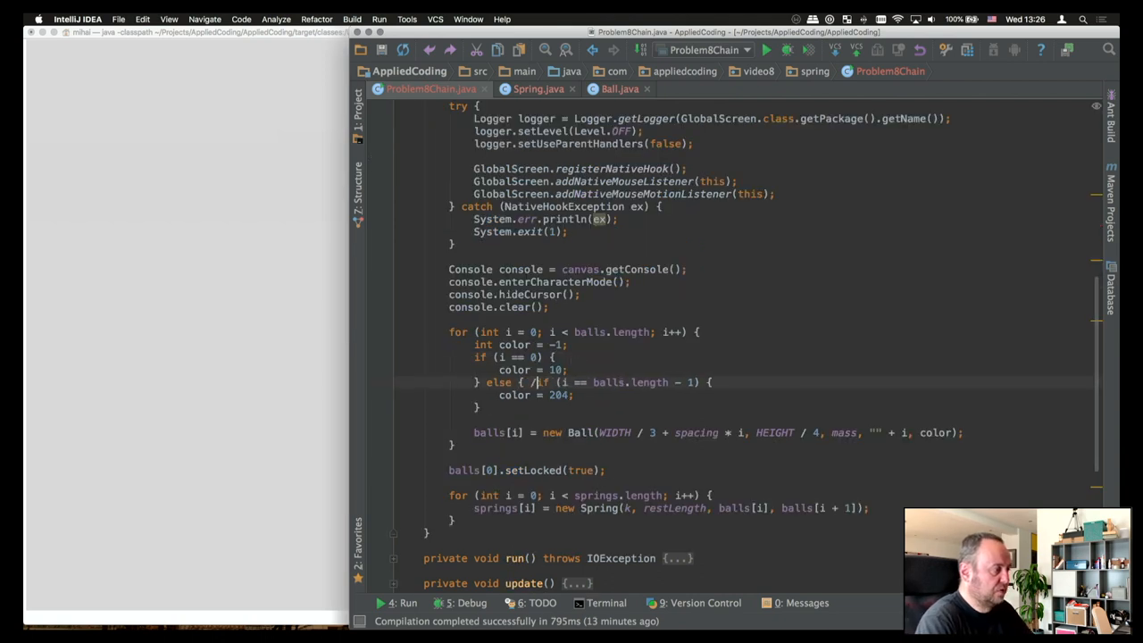
click(766, 50)
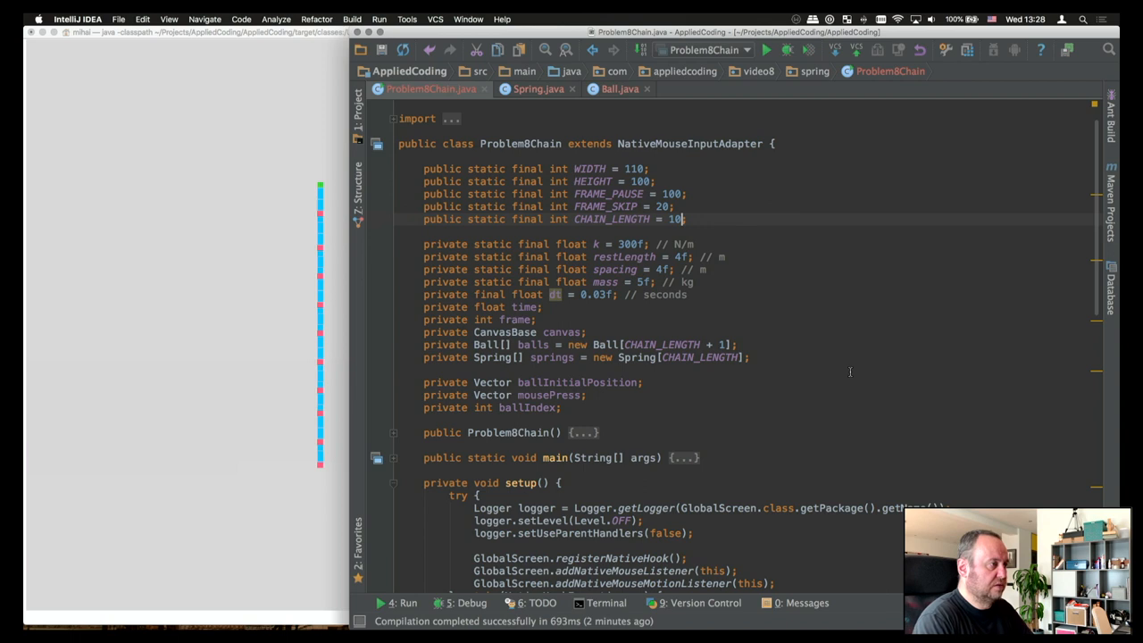
Drag the simulated chain sideways and release it to set it swinging.
key(Backspace)
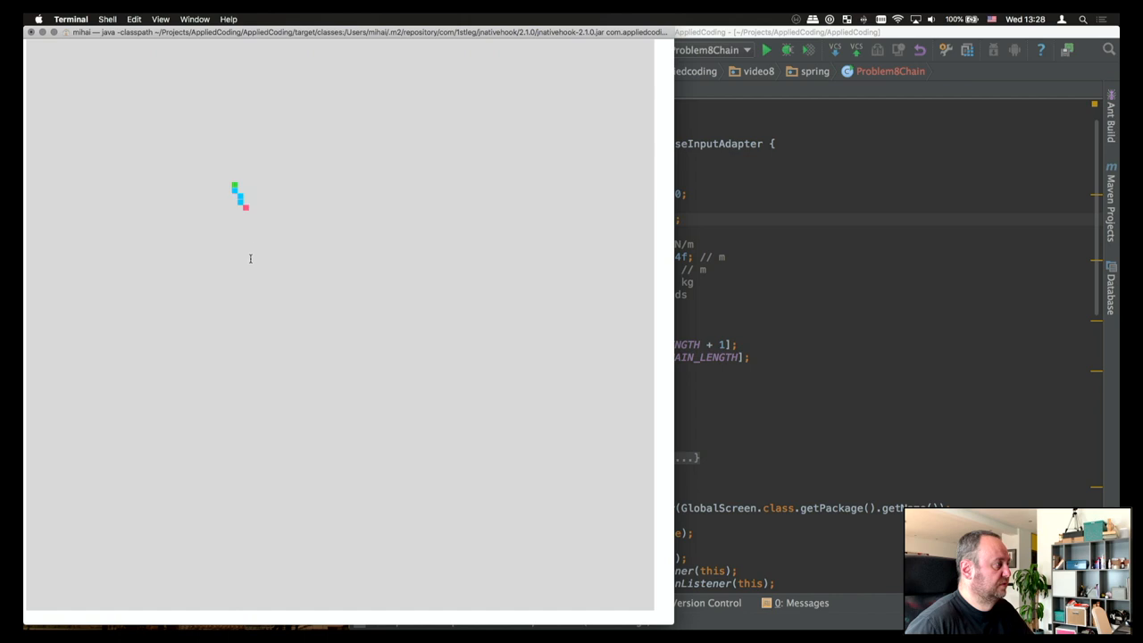
drag(236, 187, 365, 357)
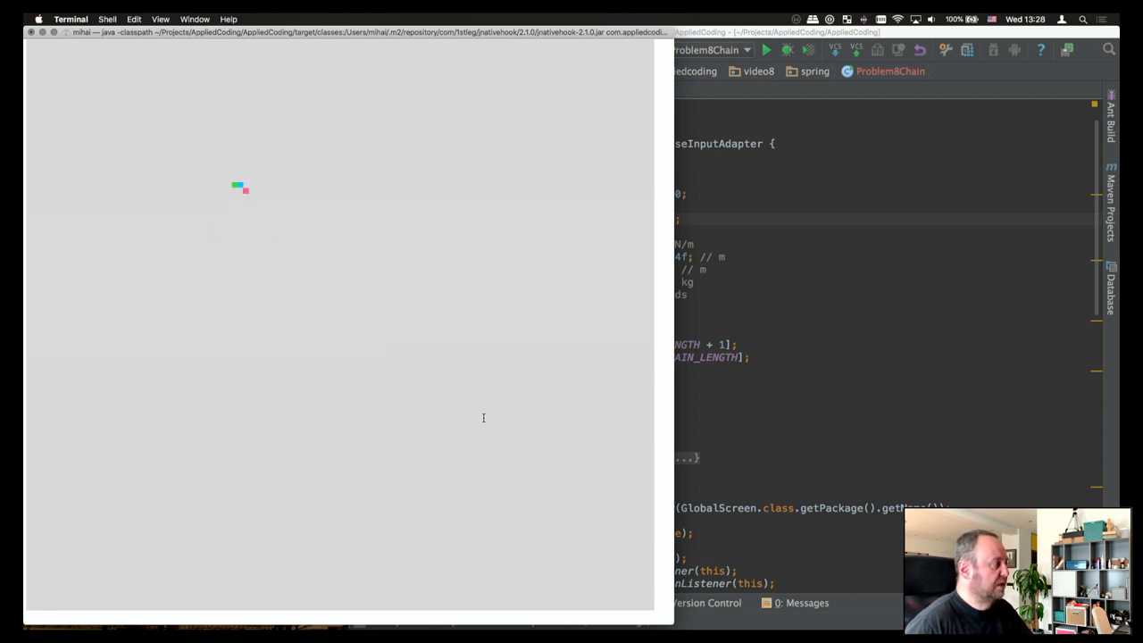
mouse_move(456, 414)
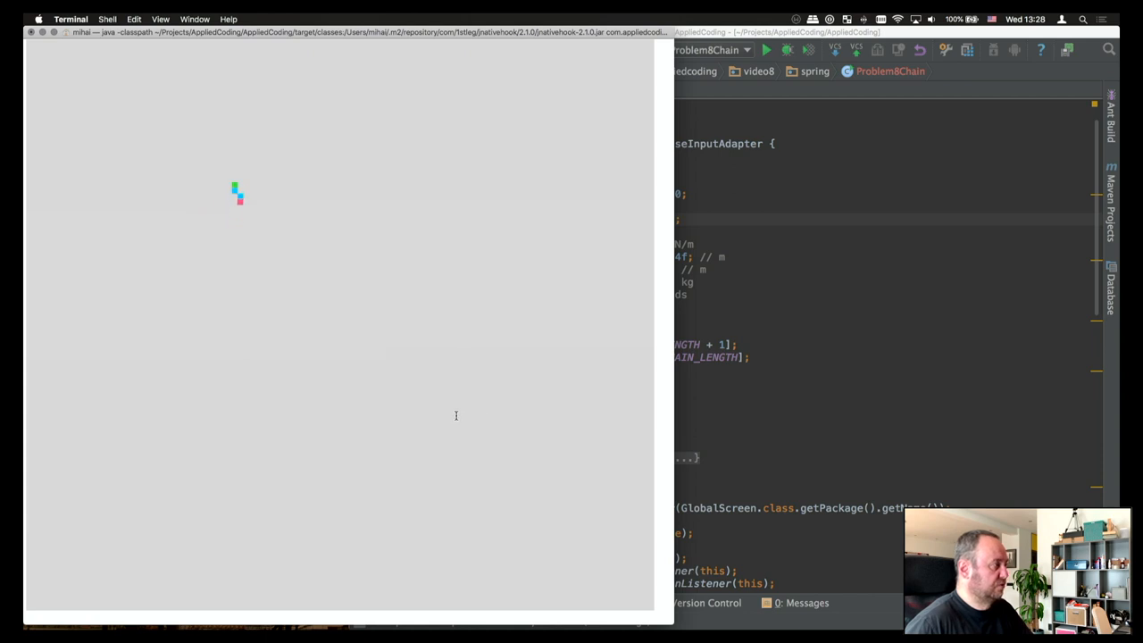
mouse_move(368, 327)
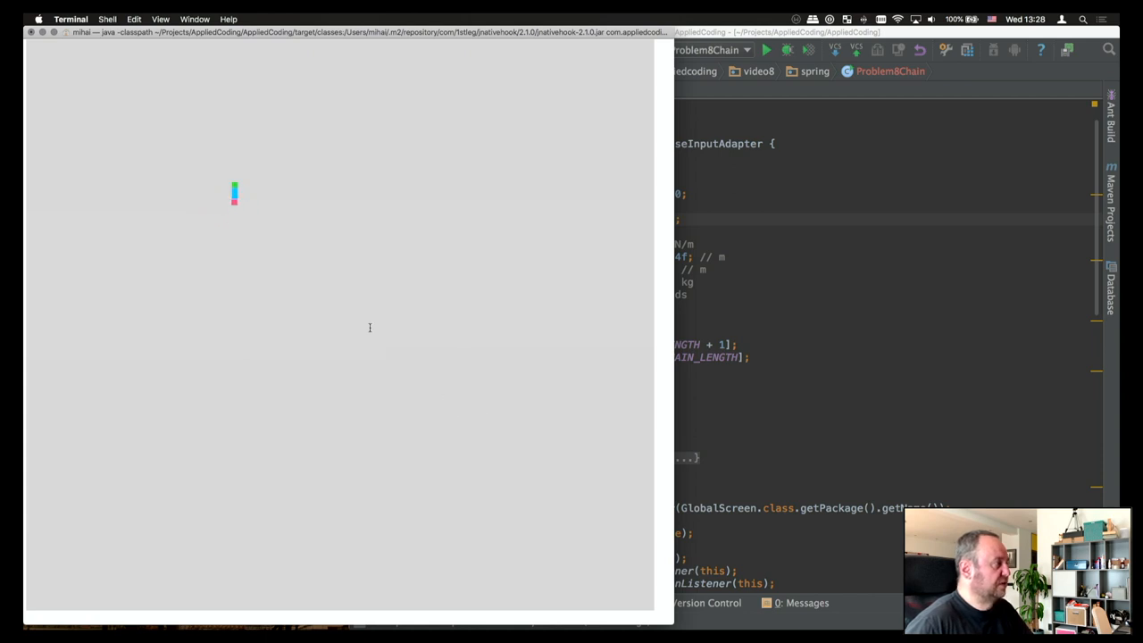
mouse_move(289, 264)
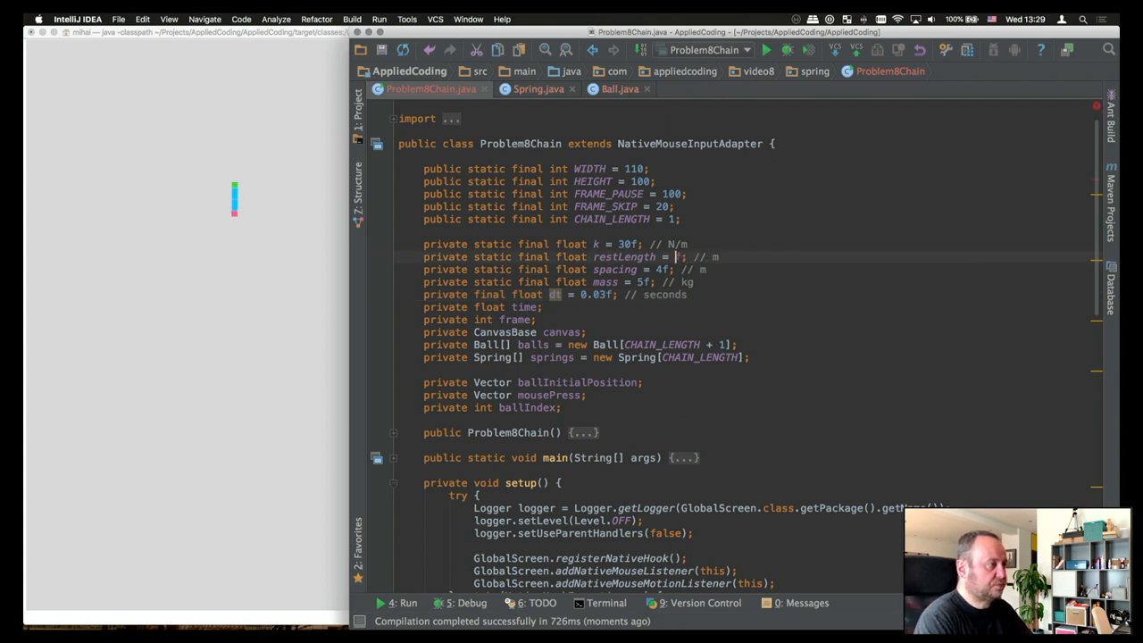
Set the chain spacing constant to 20 and watch the running simulation.
text(20)
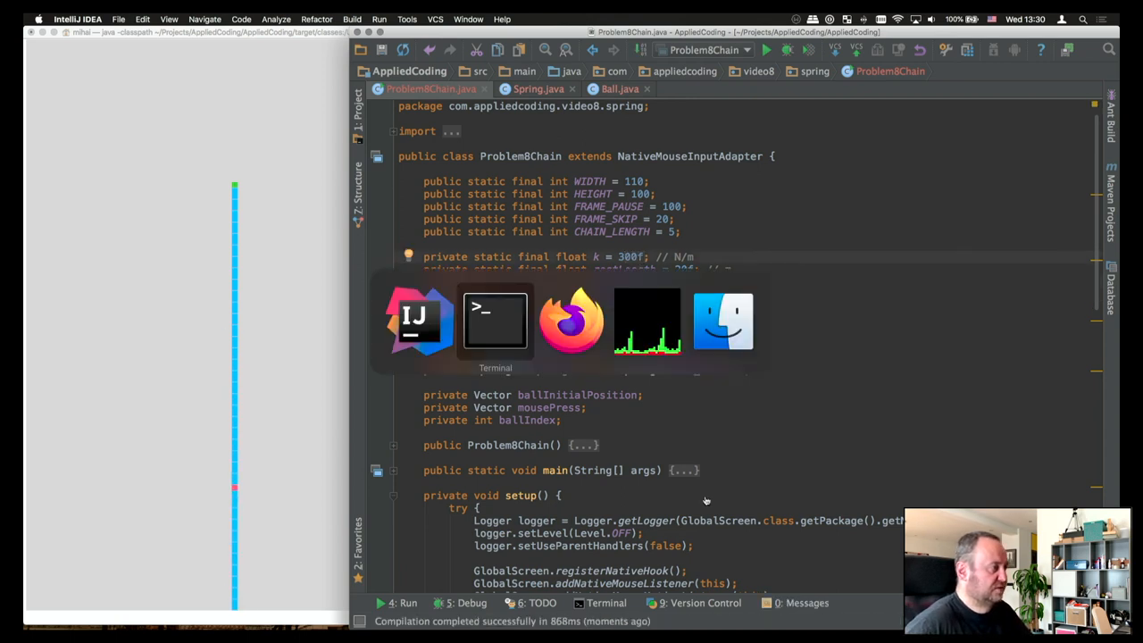
click(495, 319)
text(10)
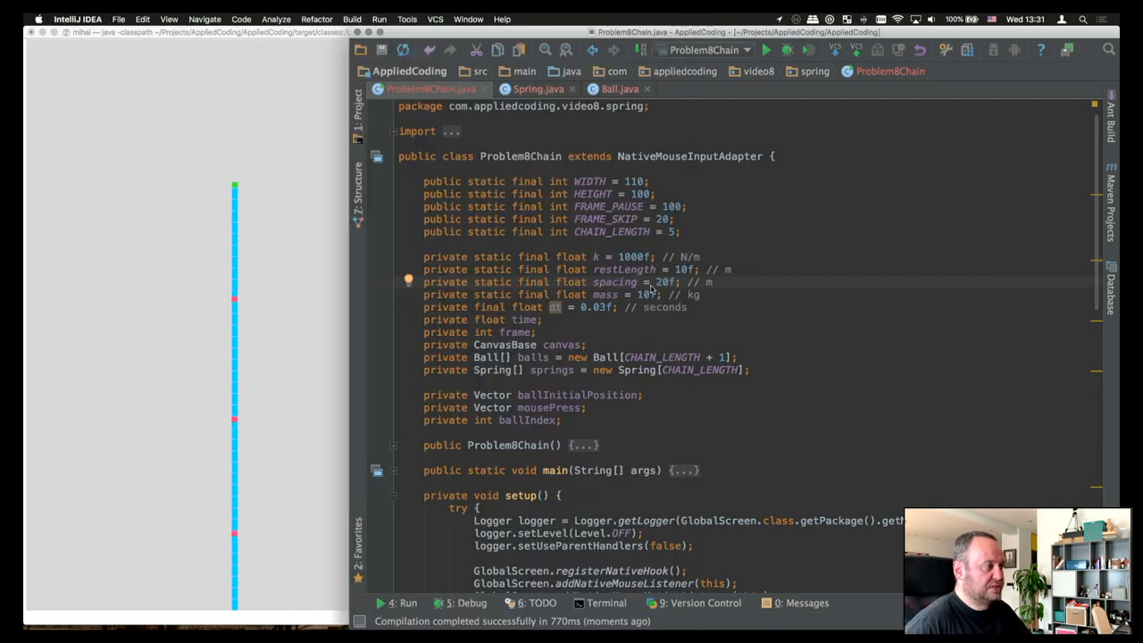
mouse_move(667, 290)
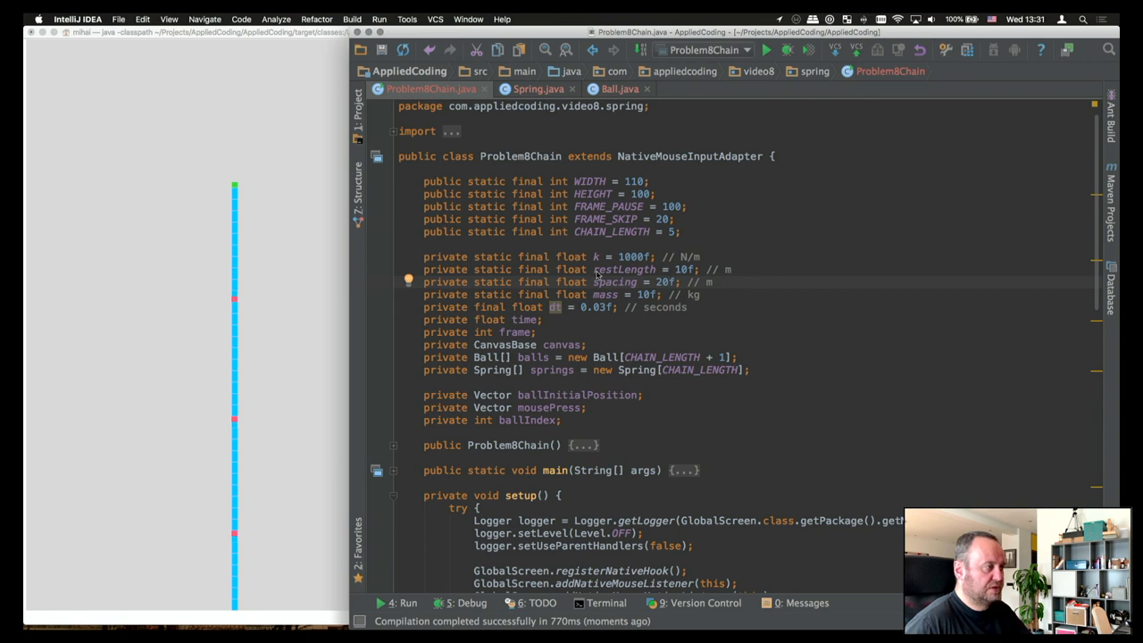
mouse_move(641, 272)
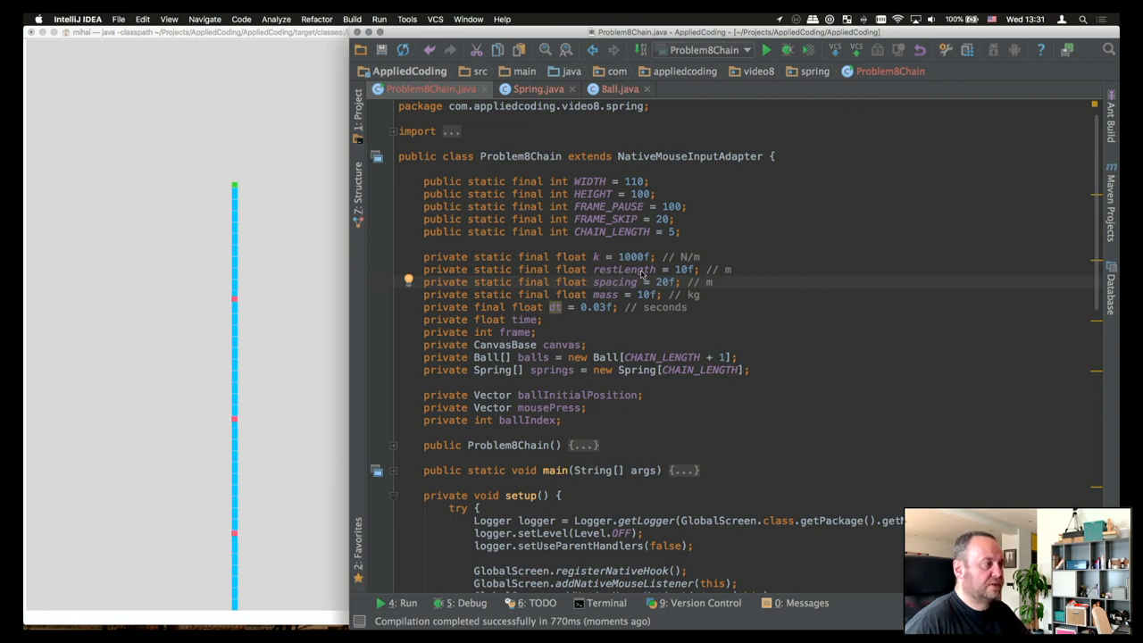
mouse_move(686, 272)
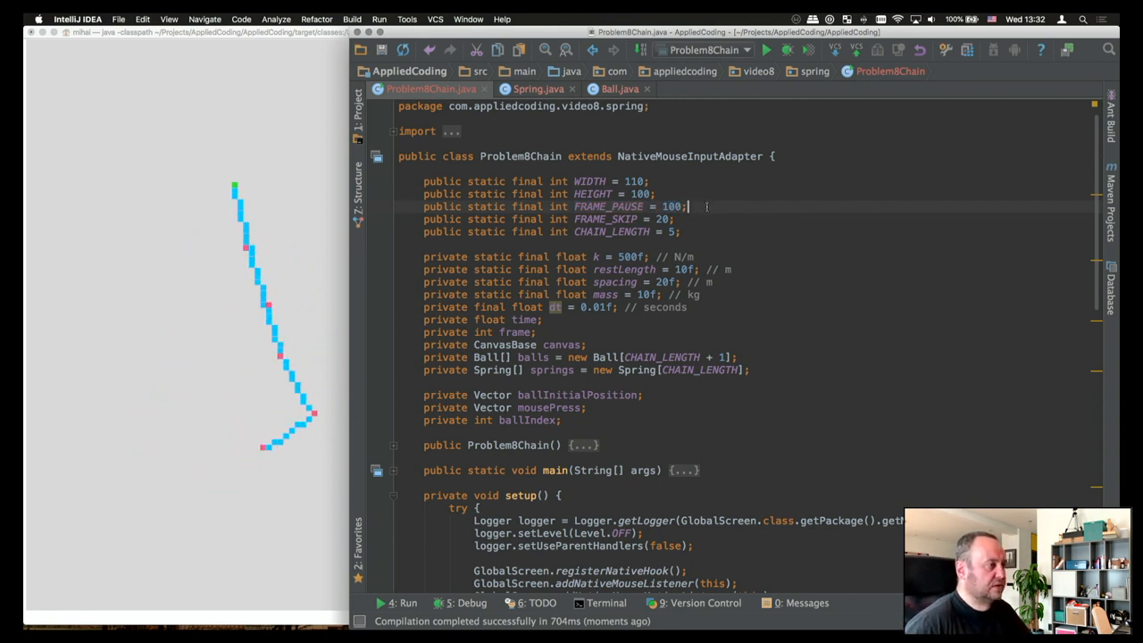
Add a '// ms' comment after FRAME_PAUSE = 100.
text(// ms)
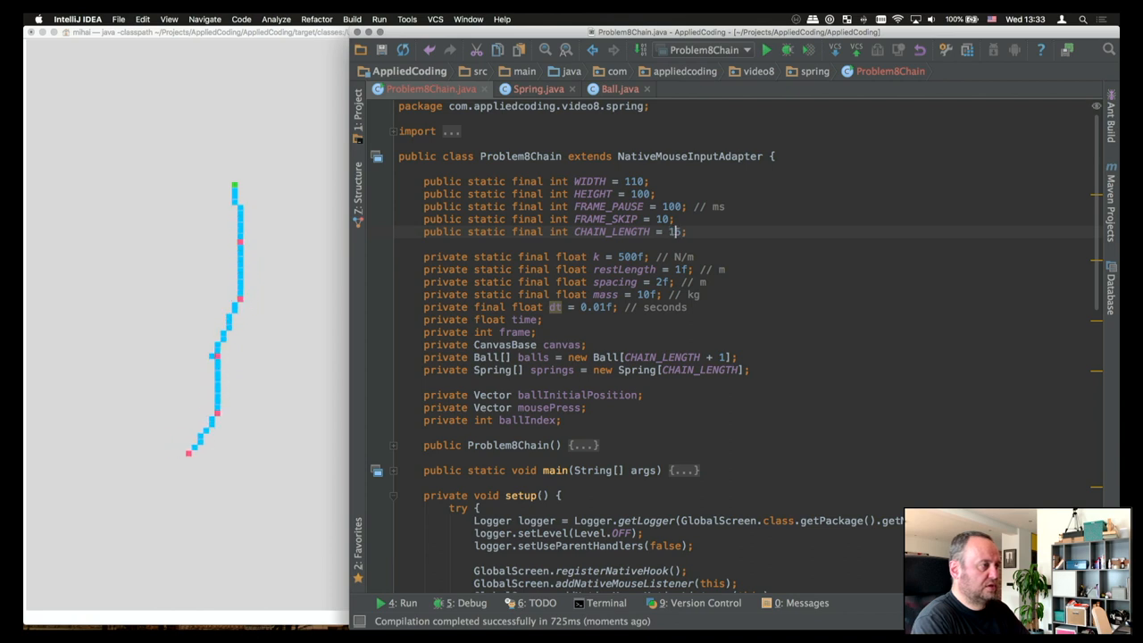
Change CHAIN_LENGTH to 10.
text(0)
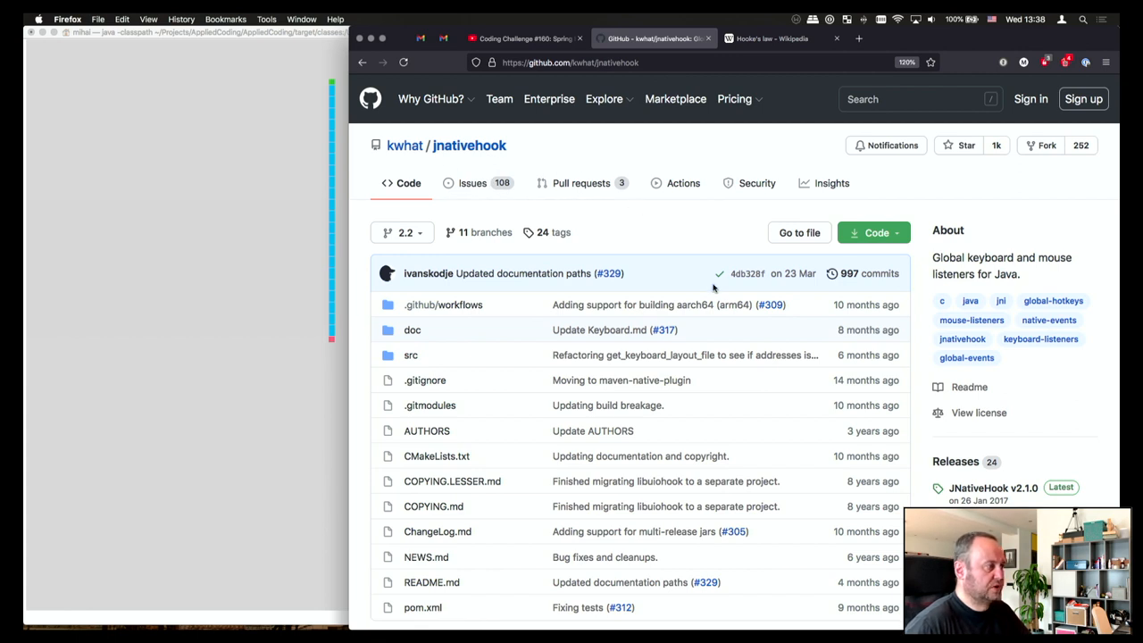
Scroll down through the jnativehook README on GitHub.
scroll(down, 3)
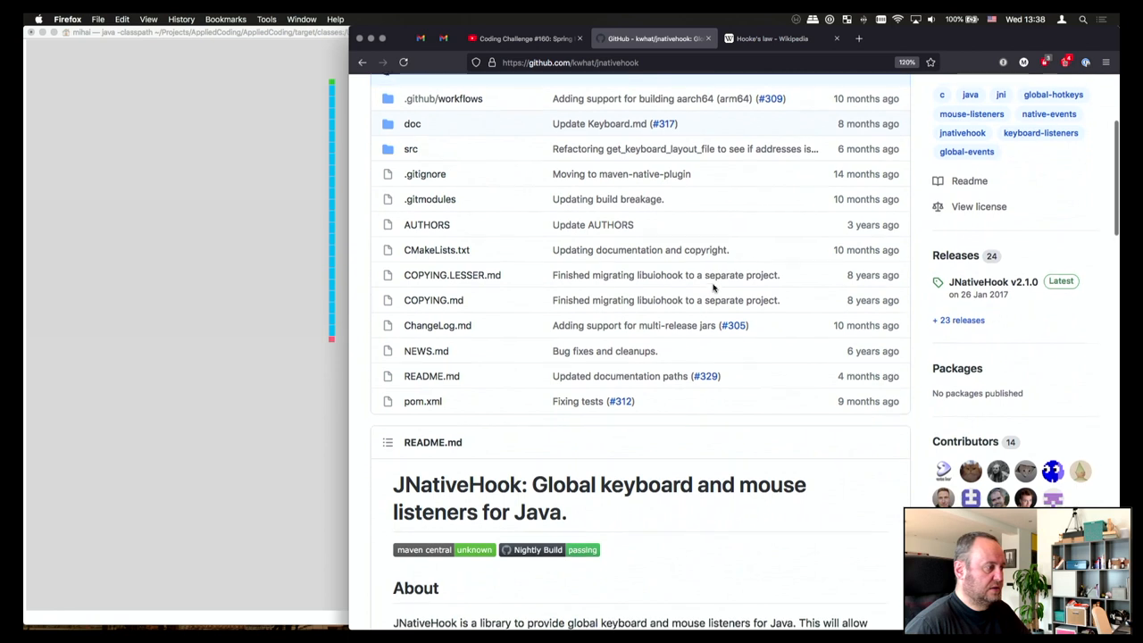
scroll(down, 3)
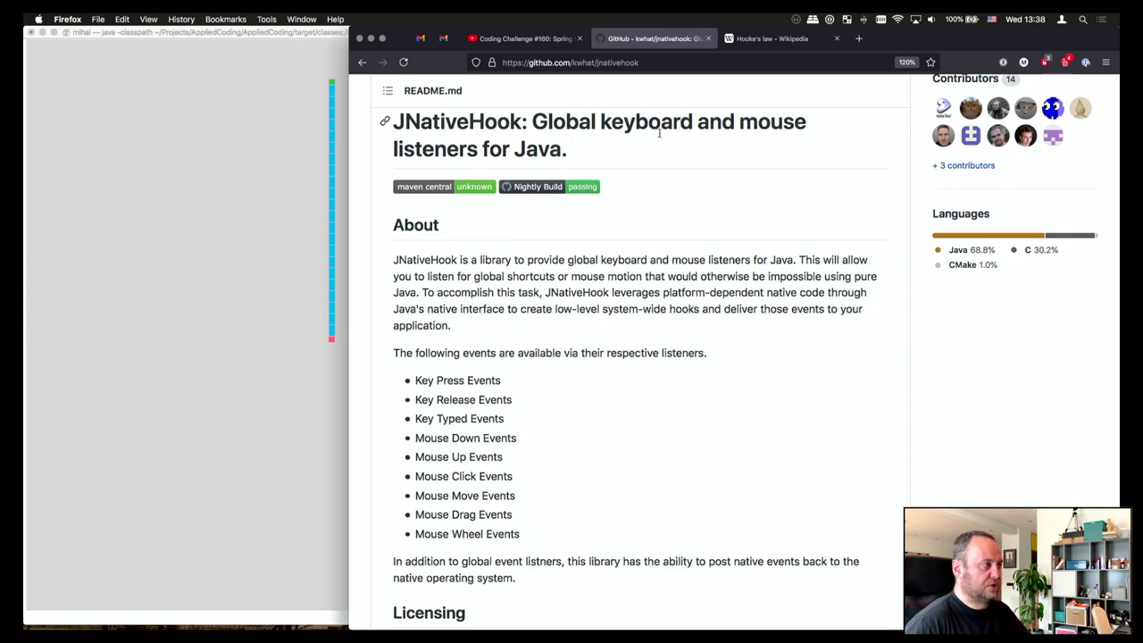
scroll(down, 3)
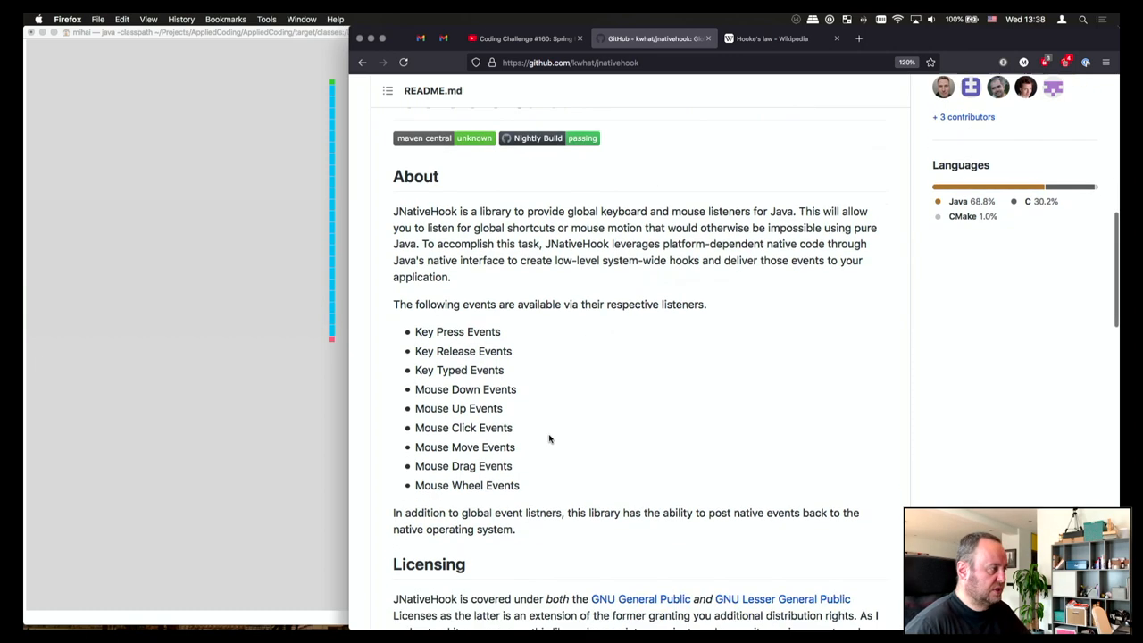
scroll(down, 3)
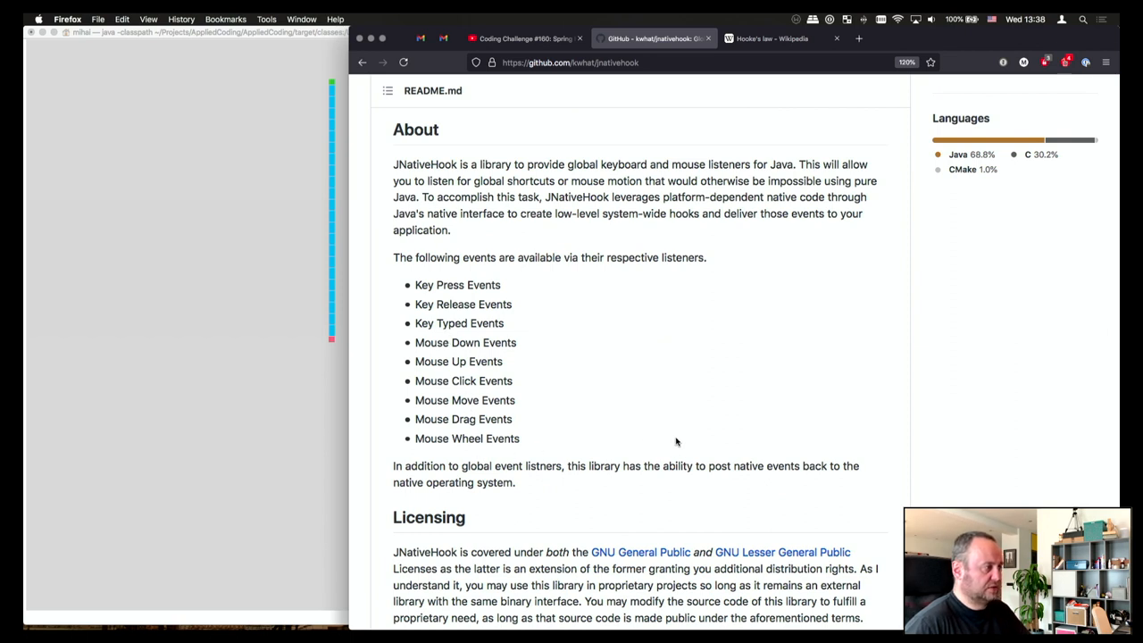
scroll(down, 3)
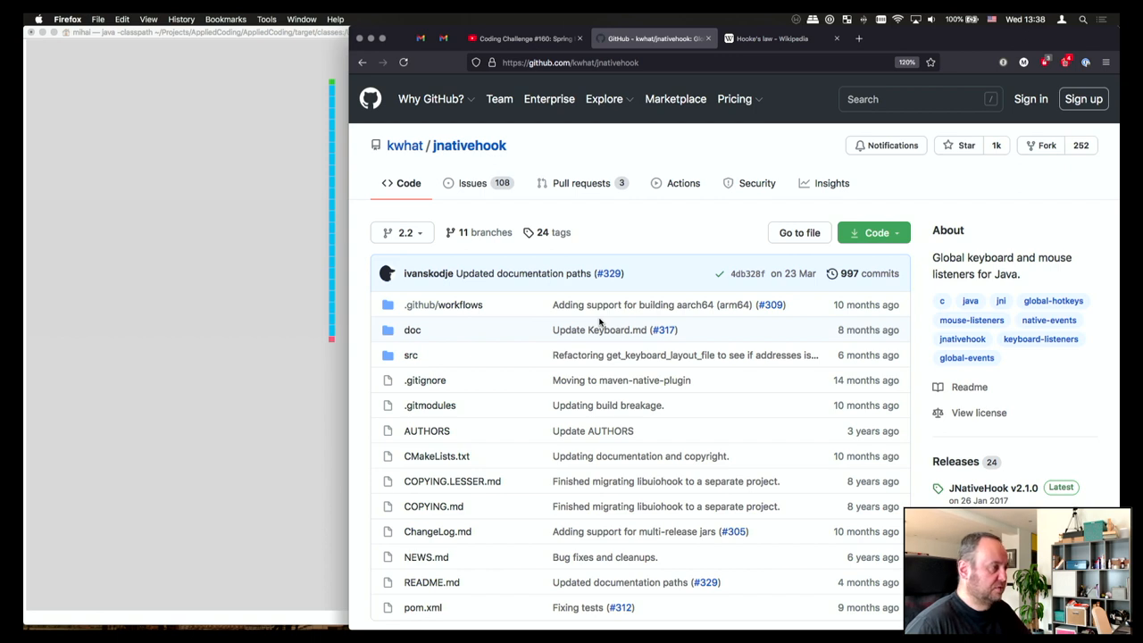
scroll(down, 3)
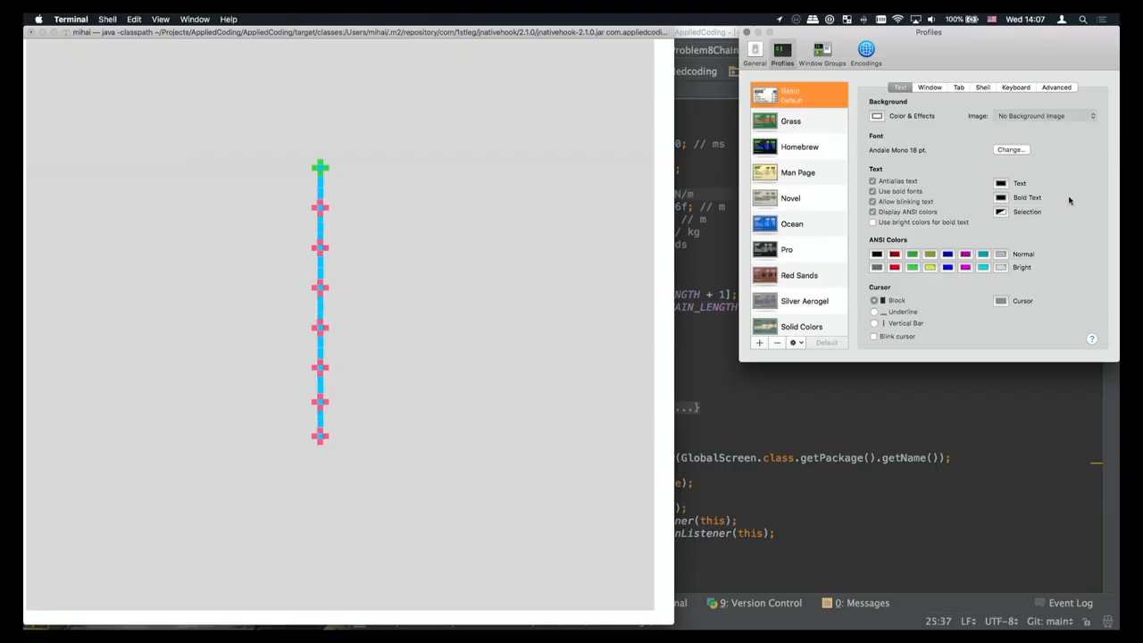
mouse_move(1014, 221)
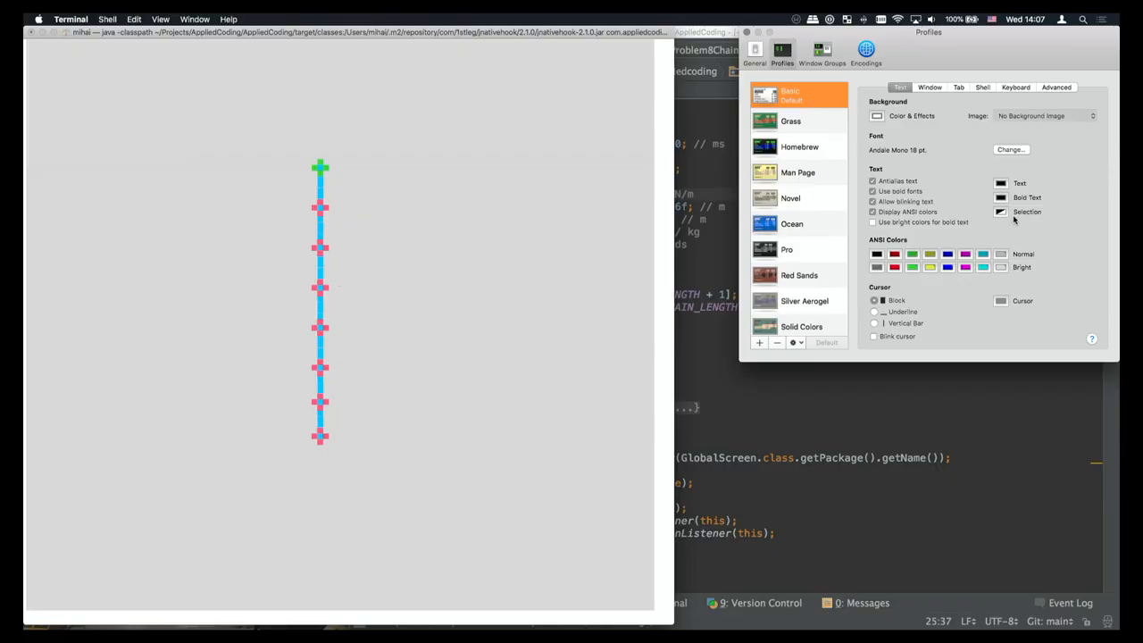
Set the profile's Selection colour to a pale peach with reduced opacity.
click(1000, 211)
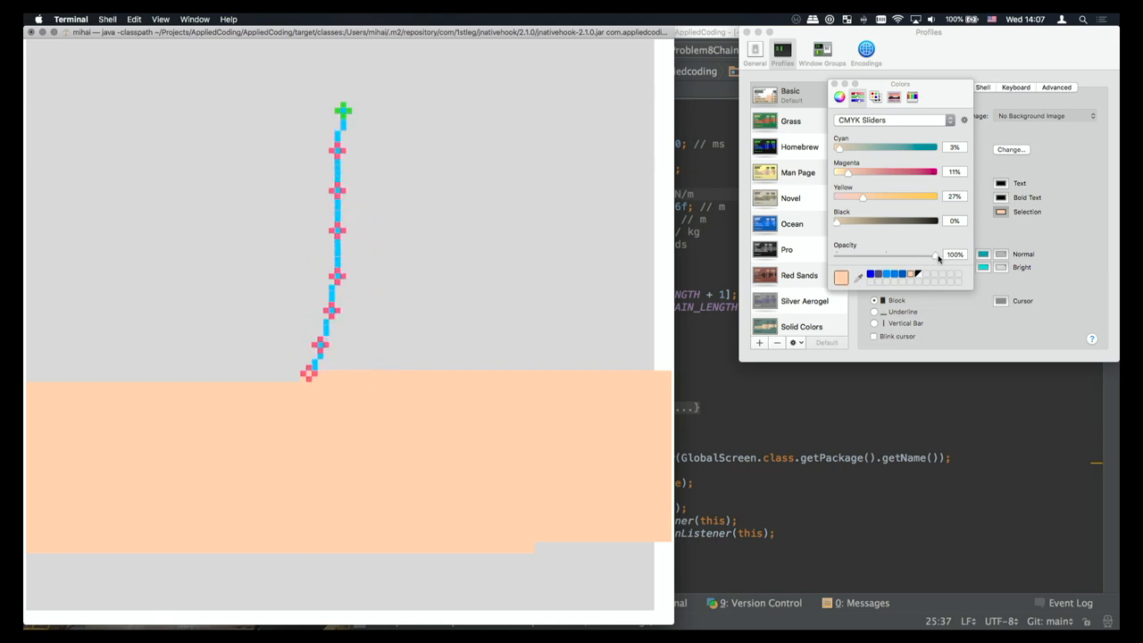
drag(936, 253, 873, 253)
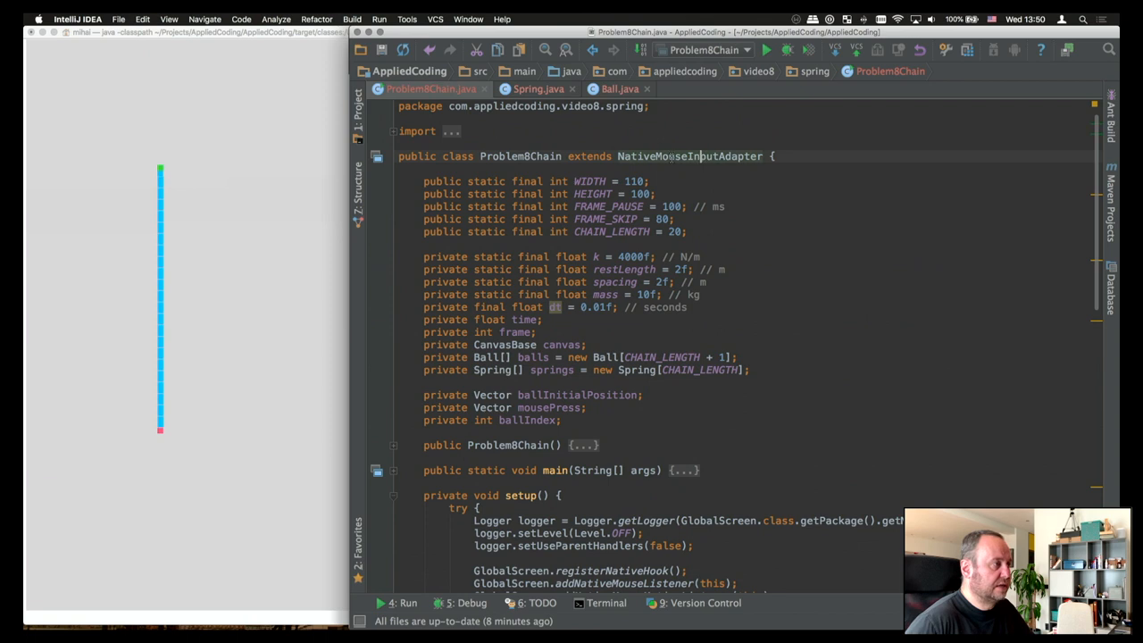
Scroll ProblemBChain down to the native mouse pressed/released/dragged handlers.
scroll(down, 3)
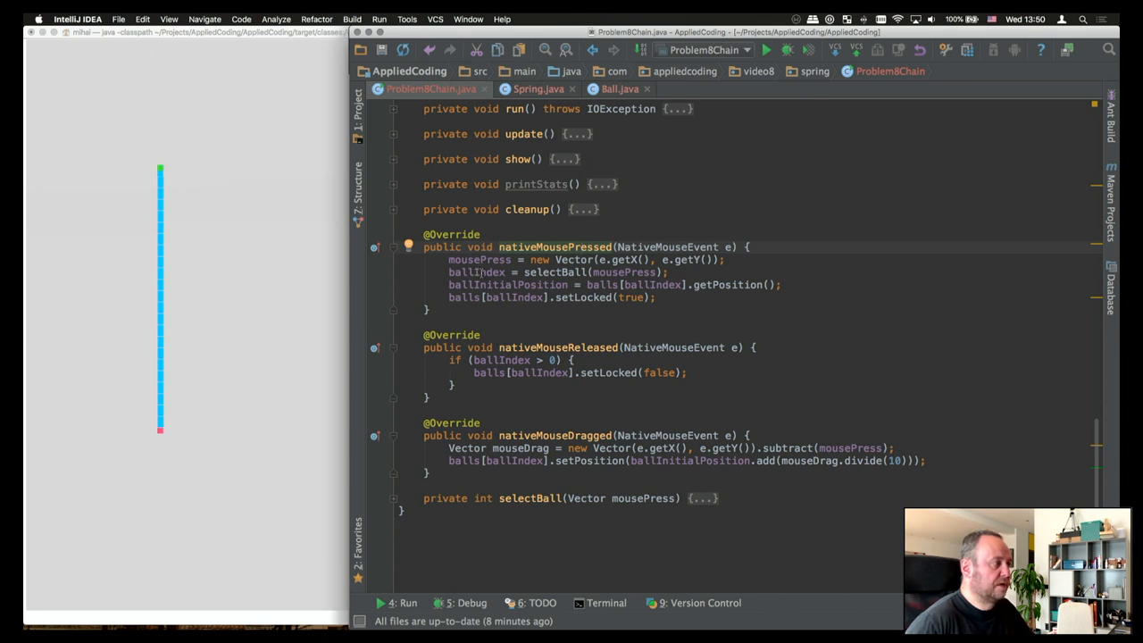
mouse_move(482, 271)
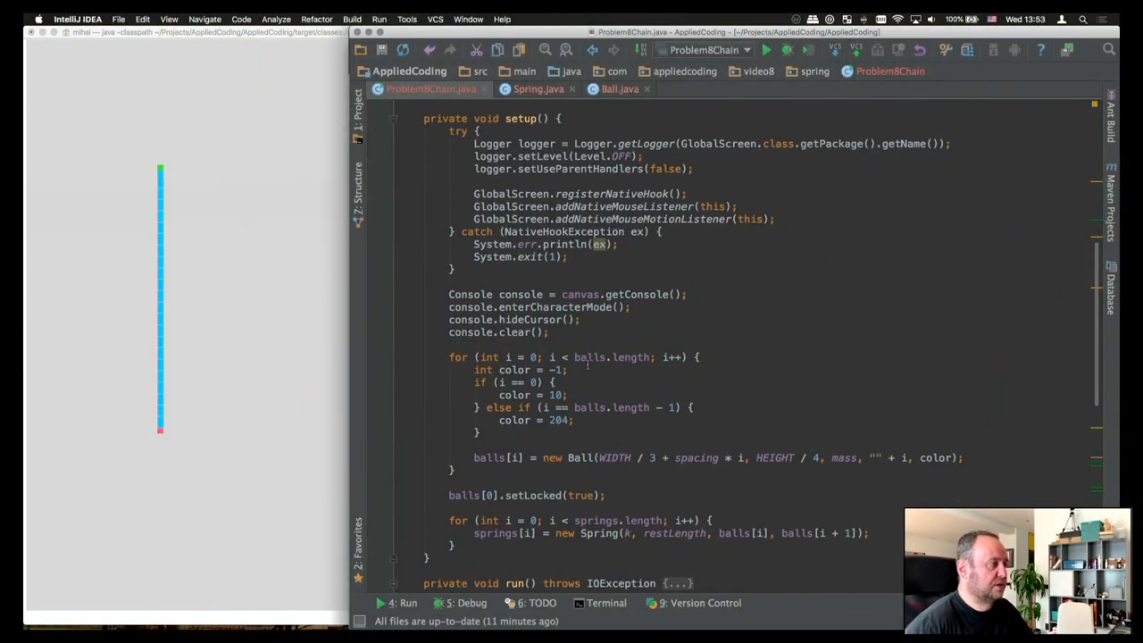
click(590, 357)
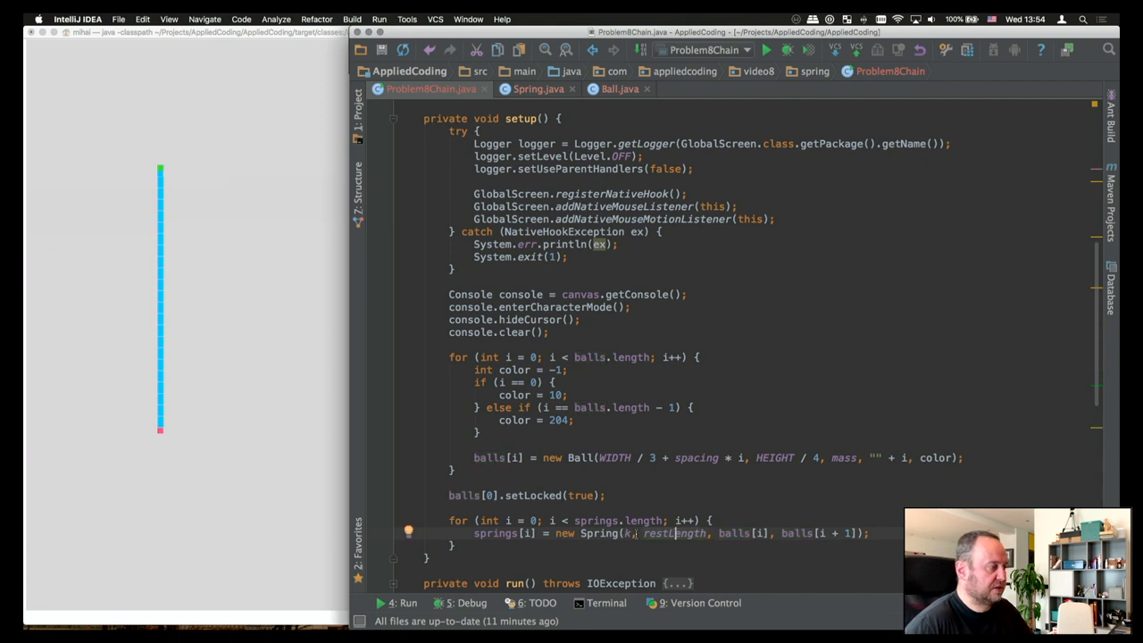
click(539, 89)
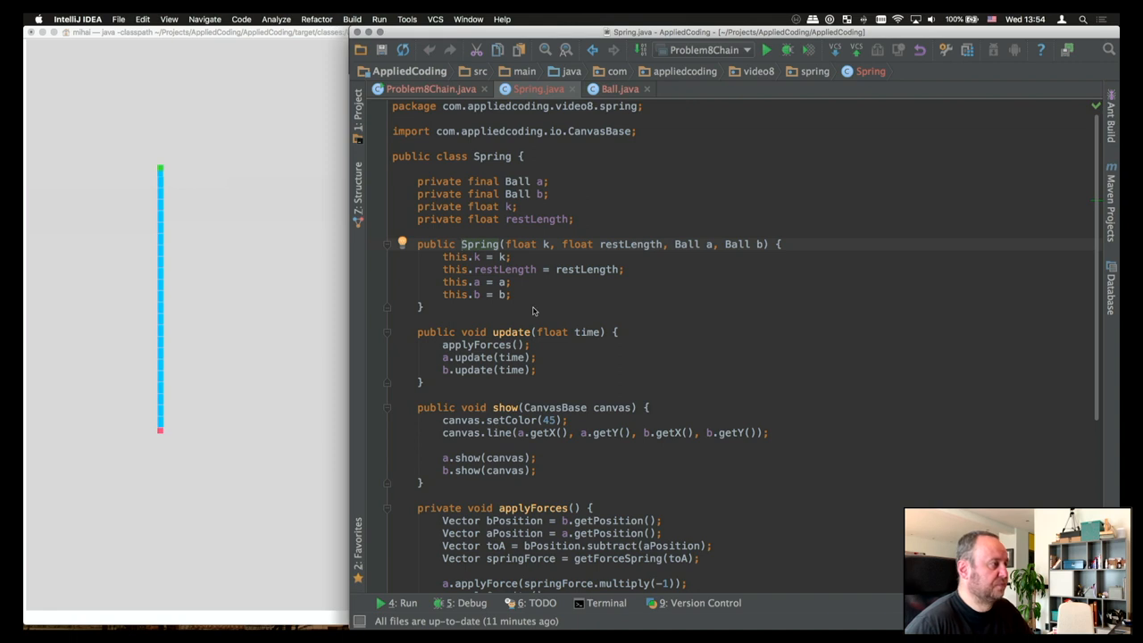
mouse_move(648, 335)
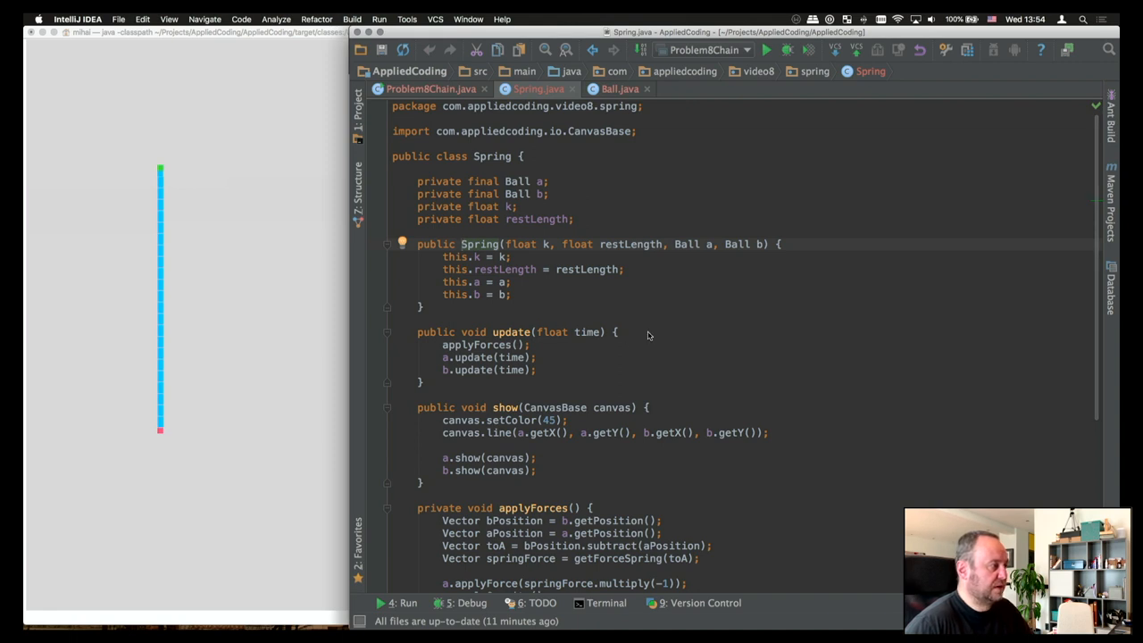
mouse_move(546, 333)
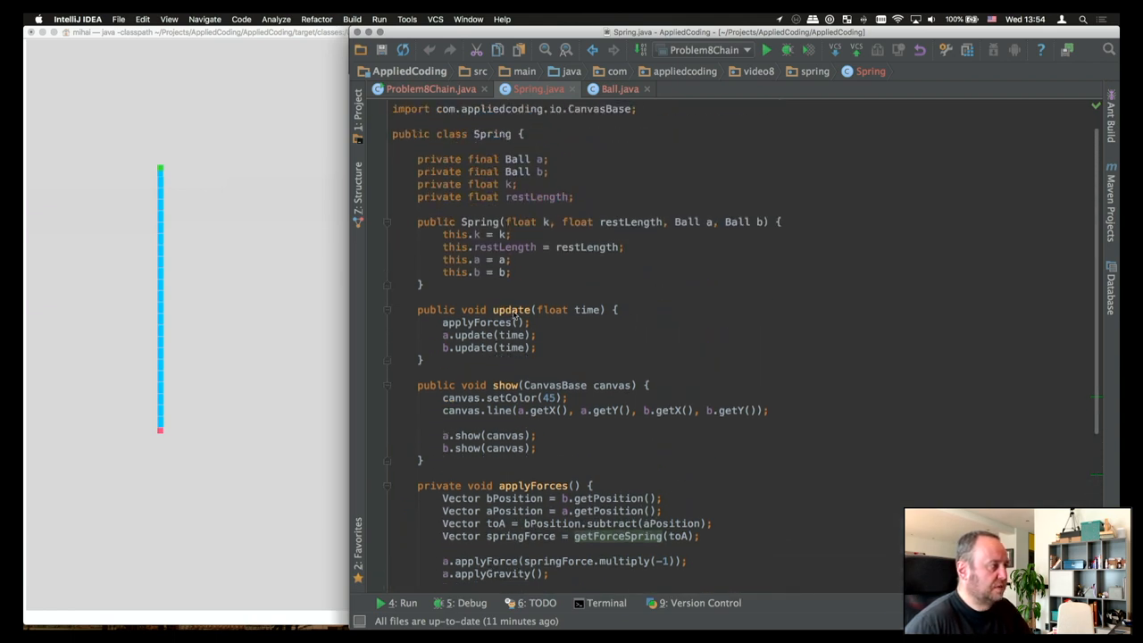
Read Spring's methods, then navigate back to setup() where springs are created.
click(510, 311)
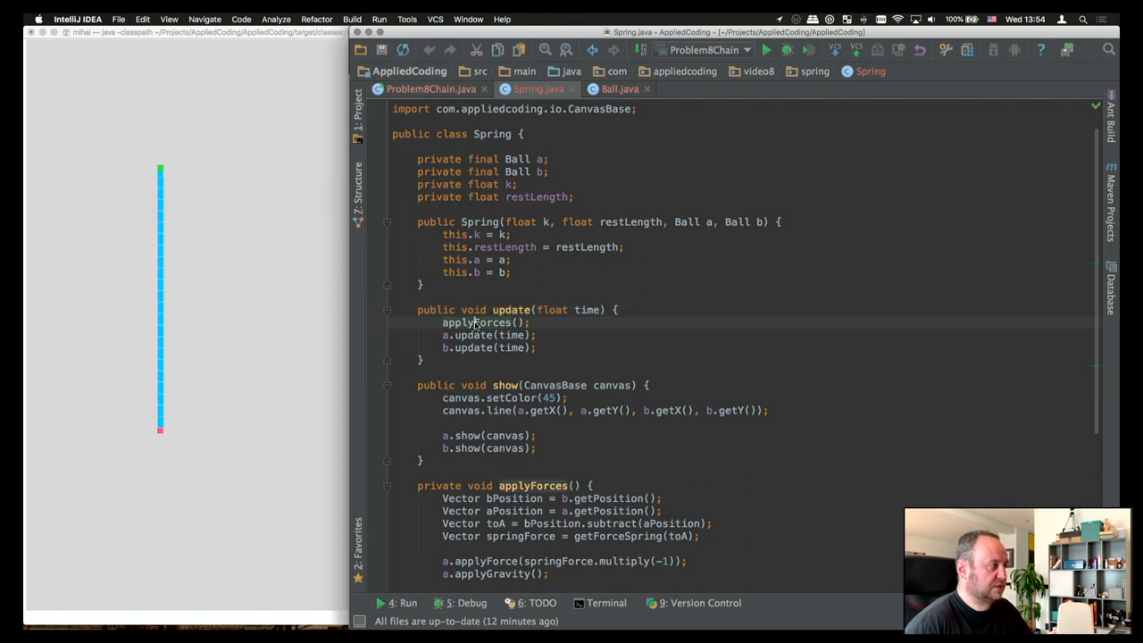
mouse_move(457, 348)
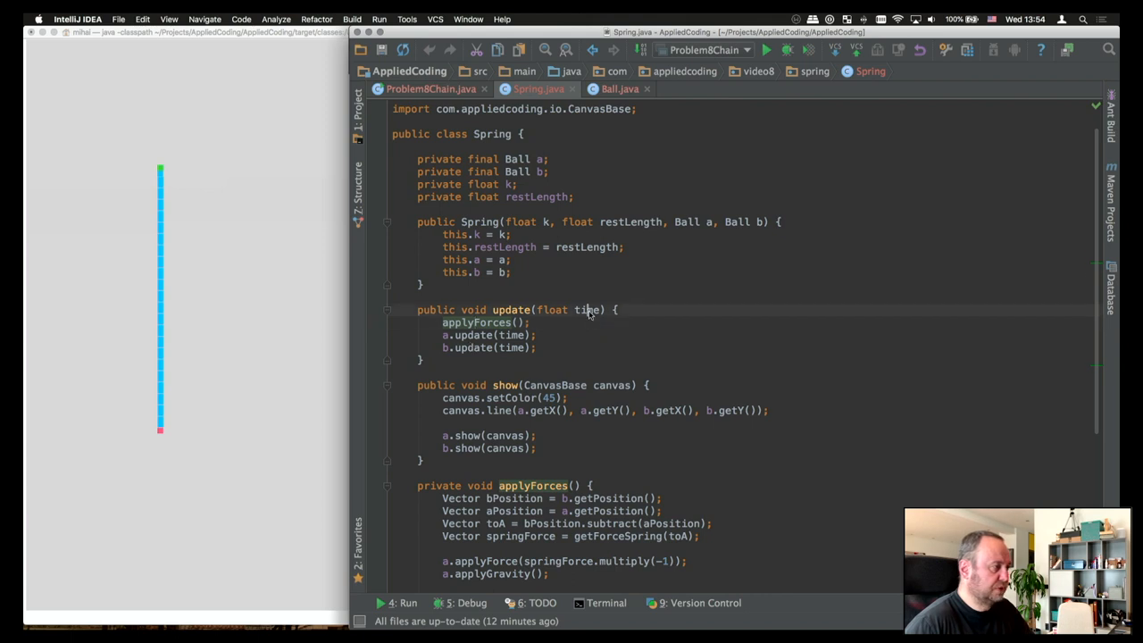
click(429, 90)
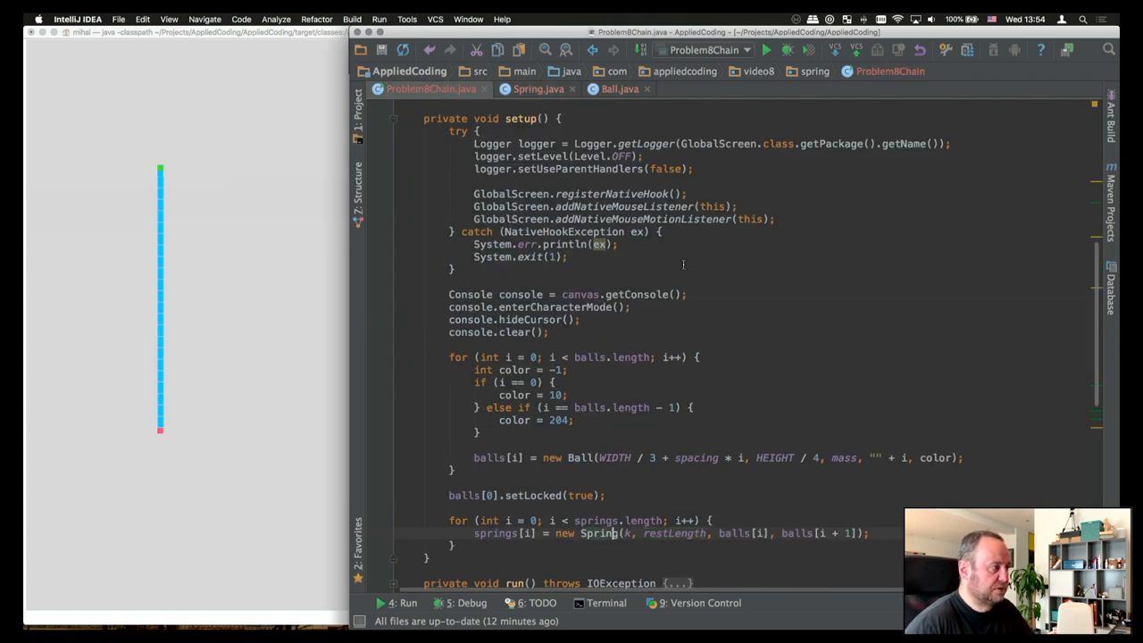
Read through ProblemBChain's run loop and update method, then go to Spring.java.
scroll(down, 3)
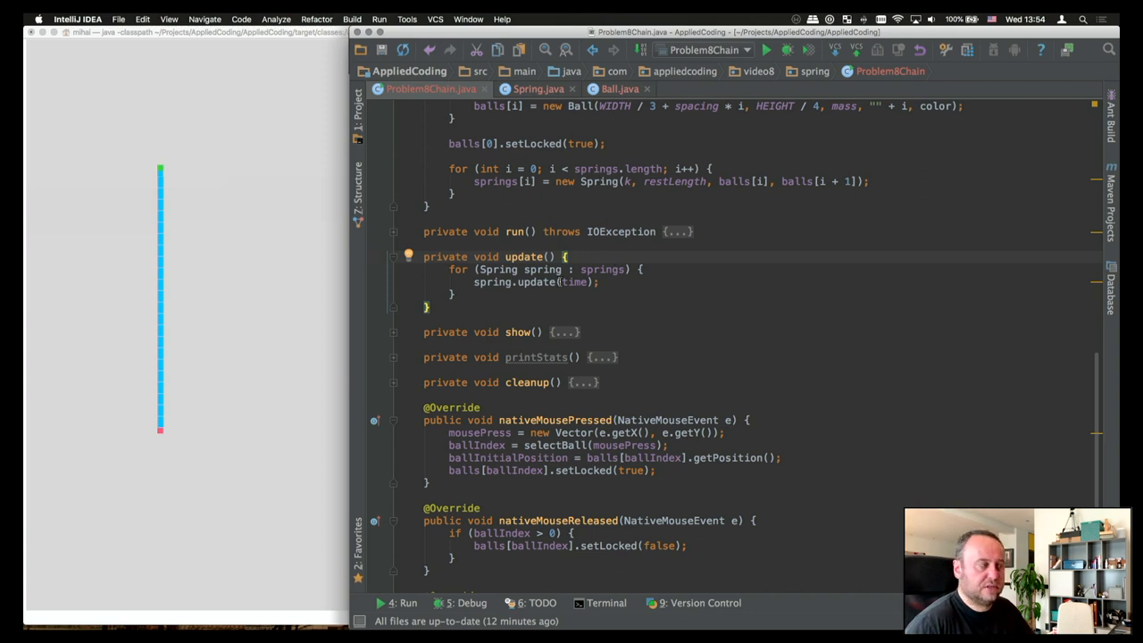
click(393, 232)
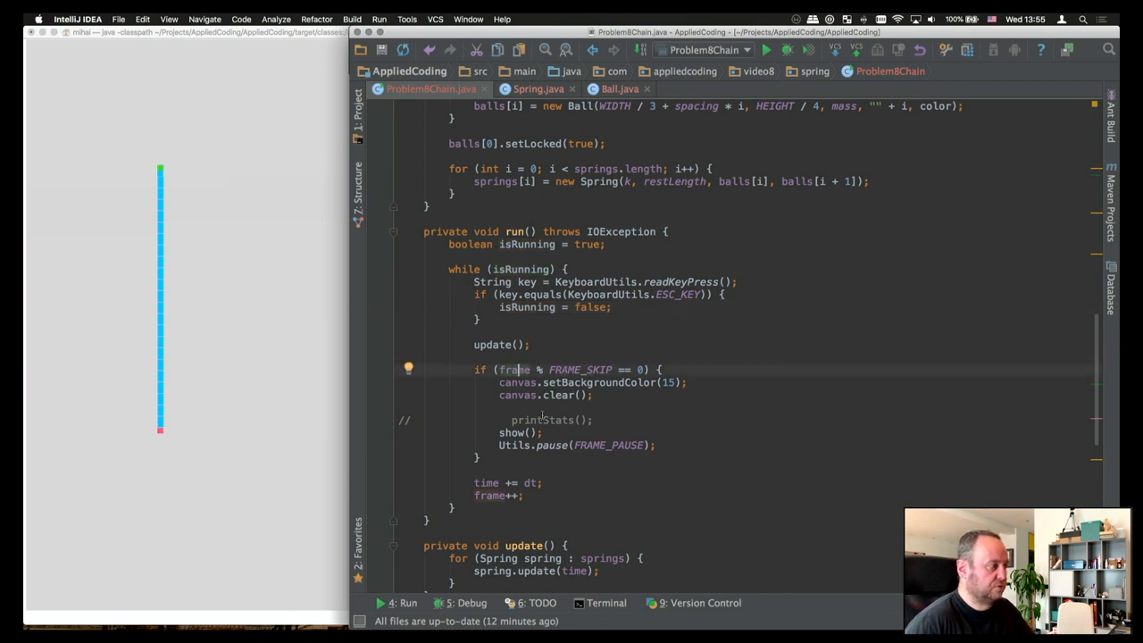
scroll(down, 3)
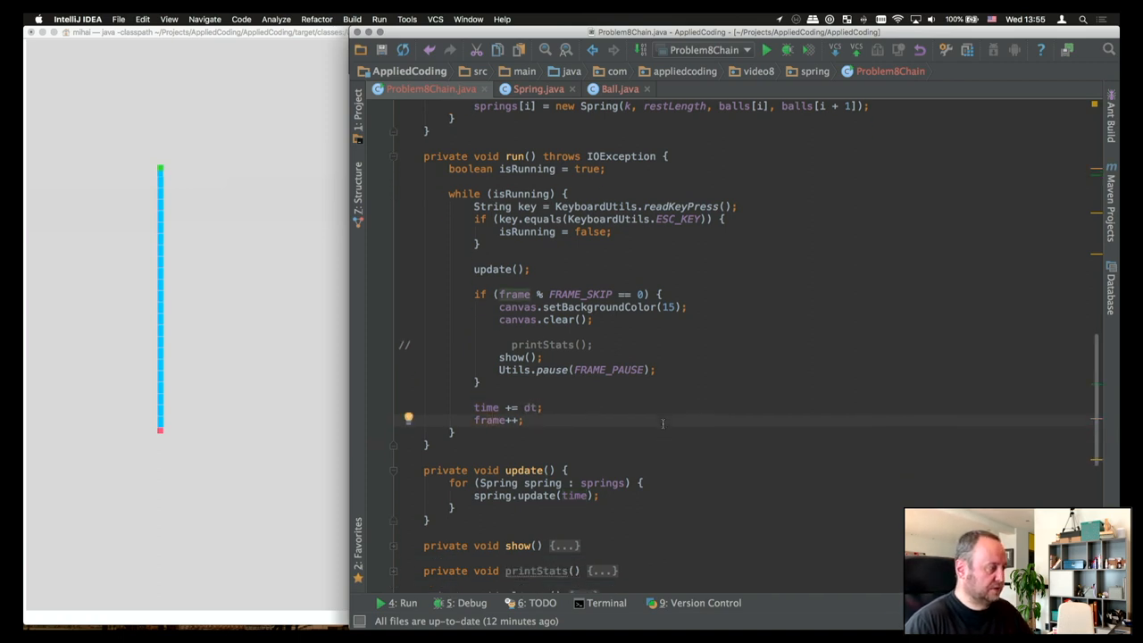
scroll(down, 3)
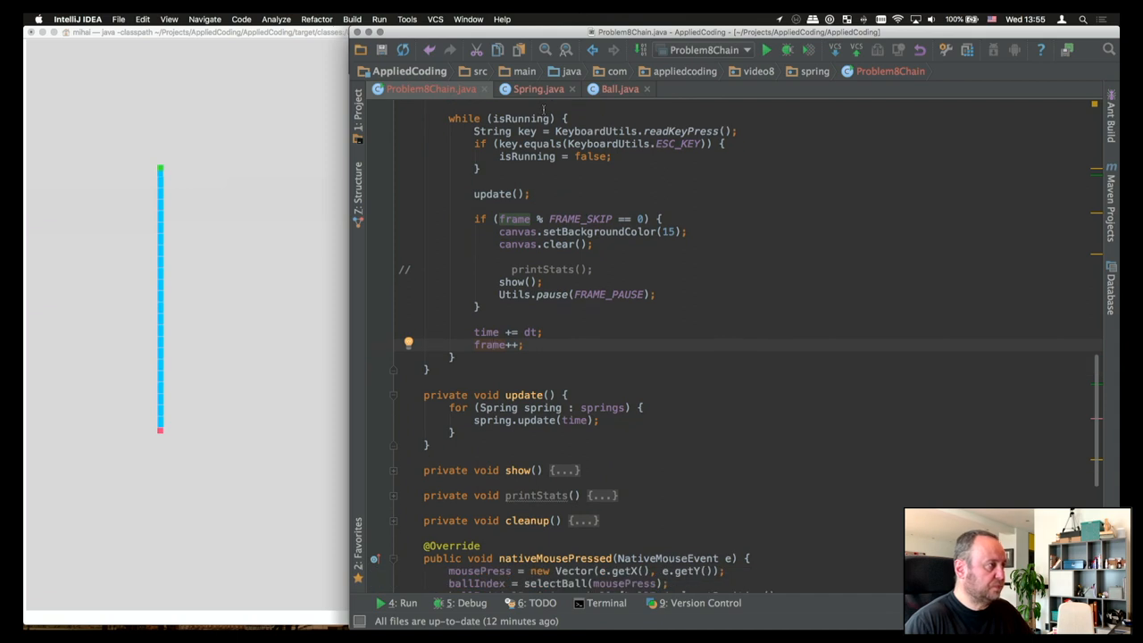
click(539, 89)
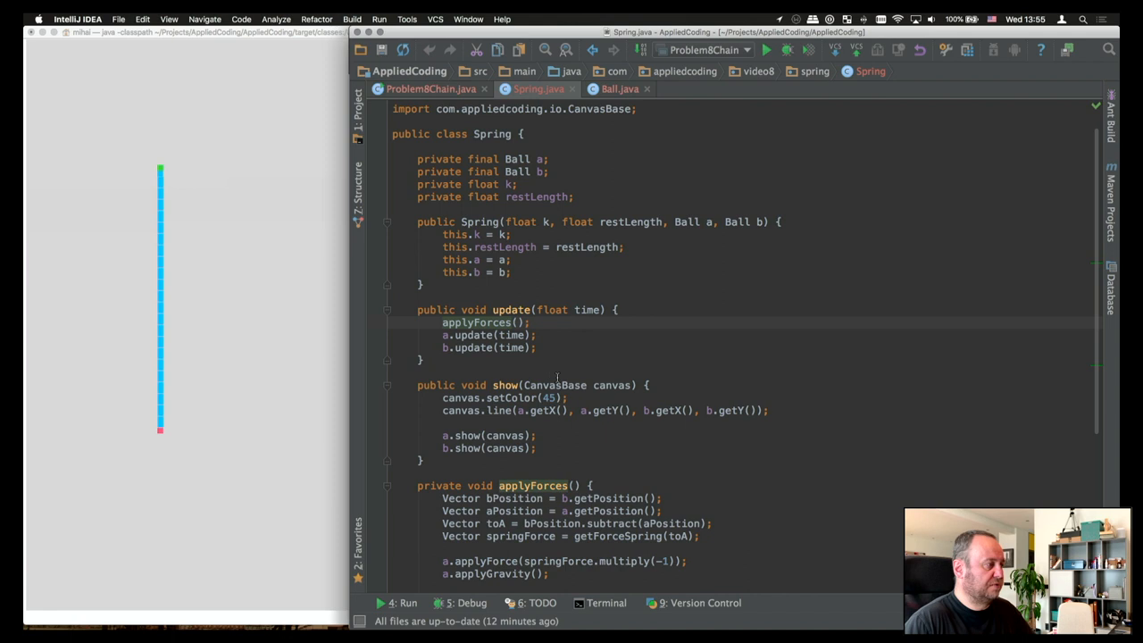
Read Spring's update, show and force code, then go to Ball.java.
scroll(down, 3)
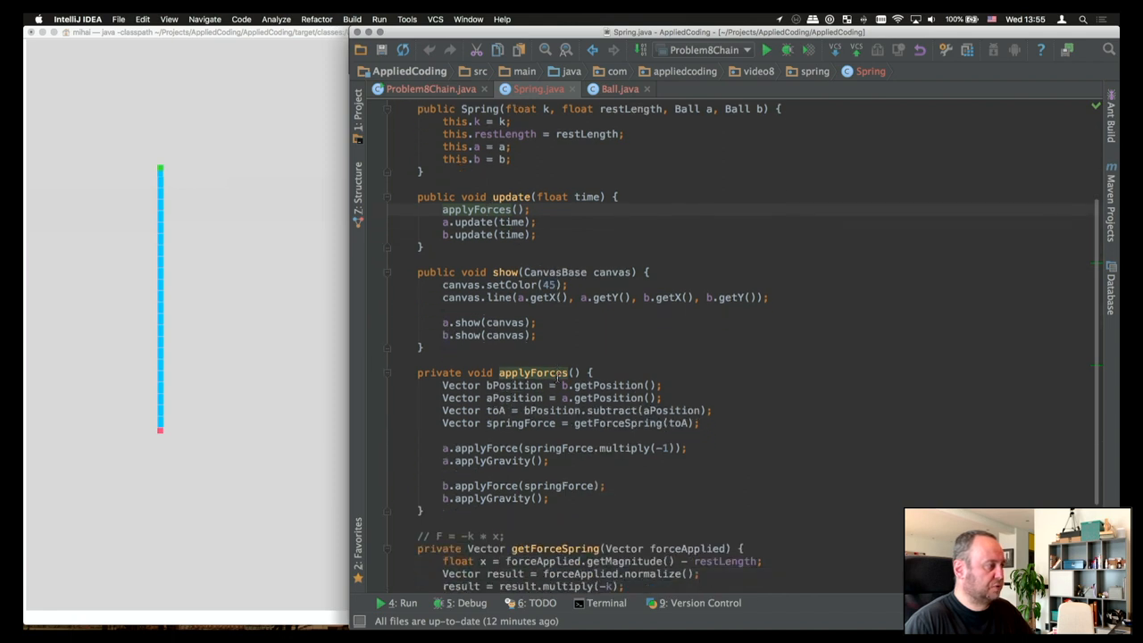
scroll(down, 3)
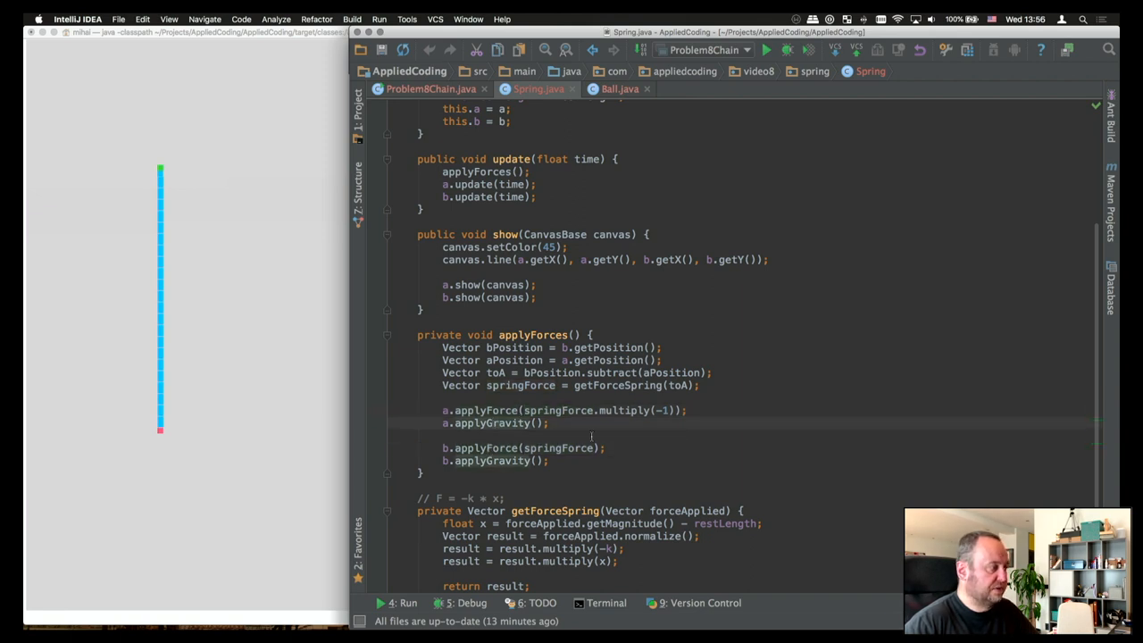
scroll(down, 3)
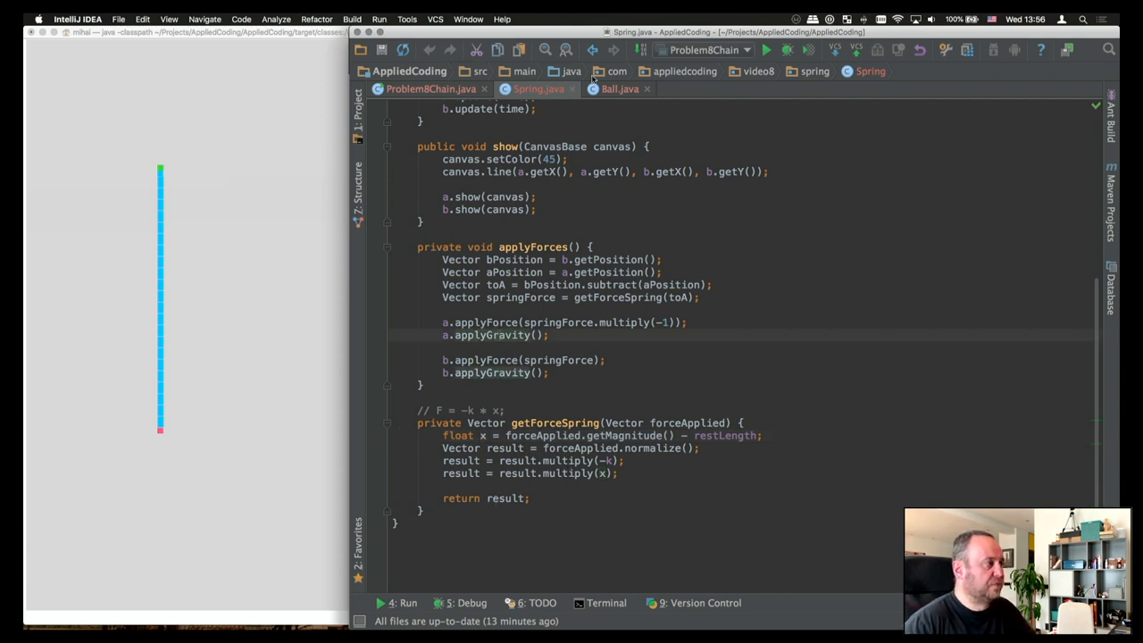
click(620, 89)
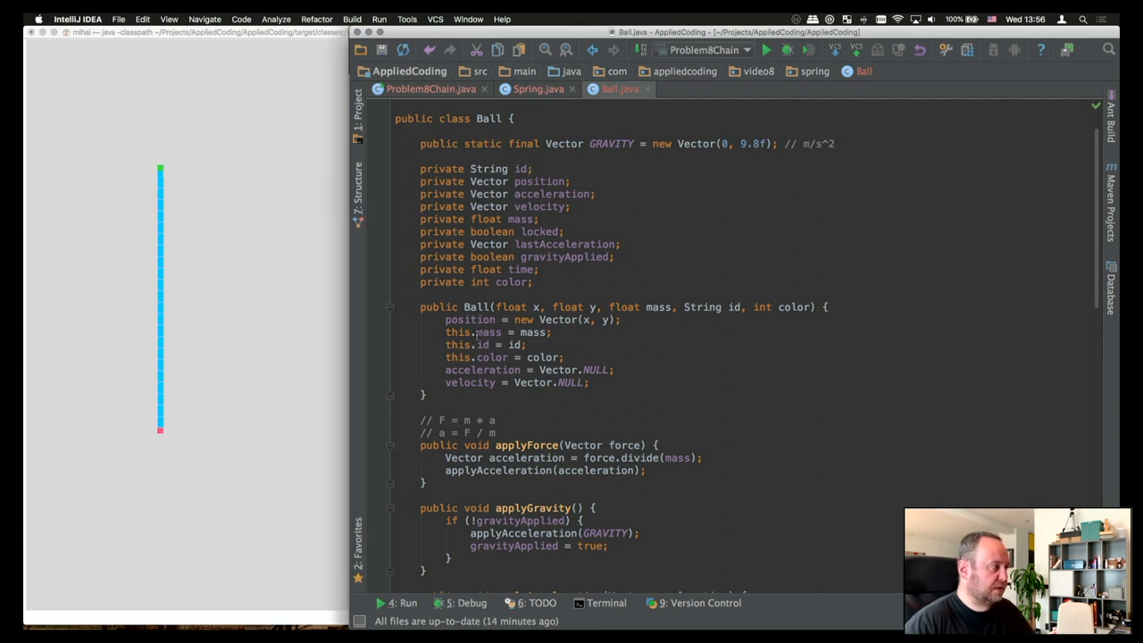
scroll(down, 3)
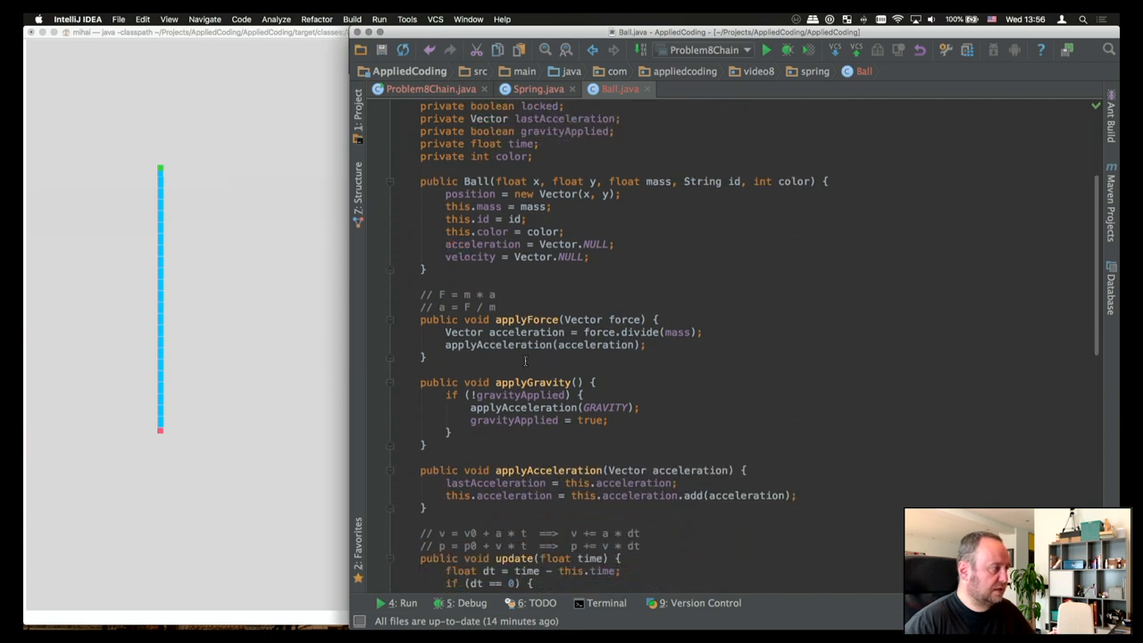
scroll(down, 3)
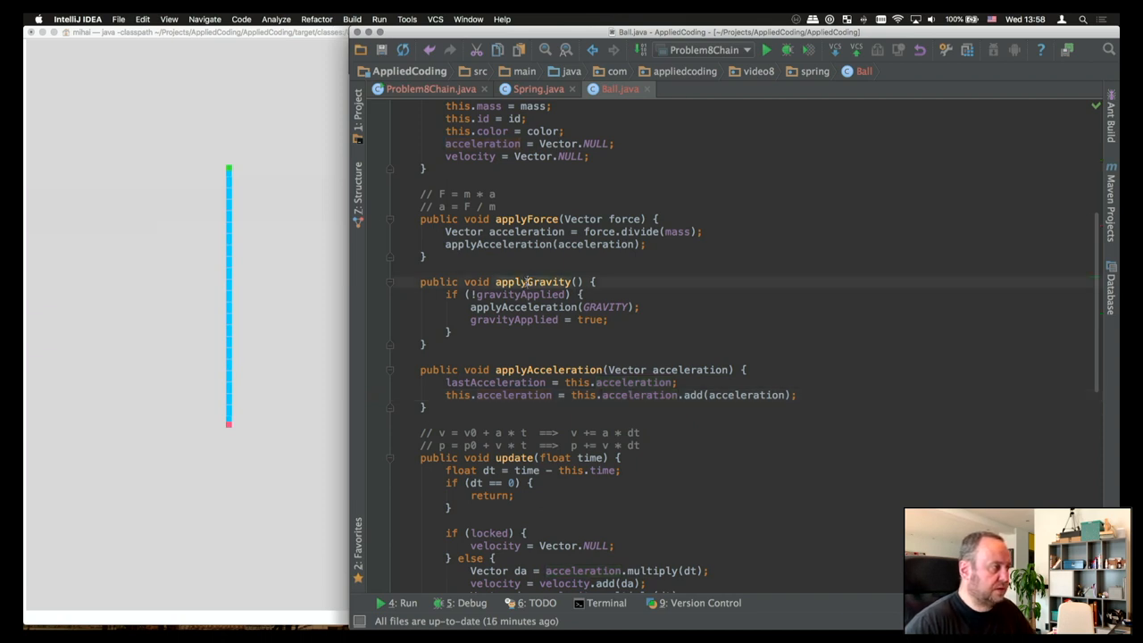
click(526, 293)
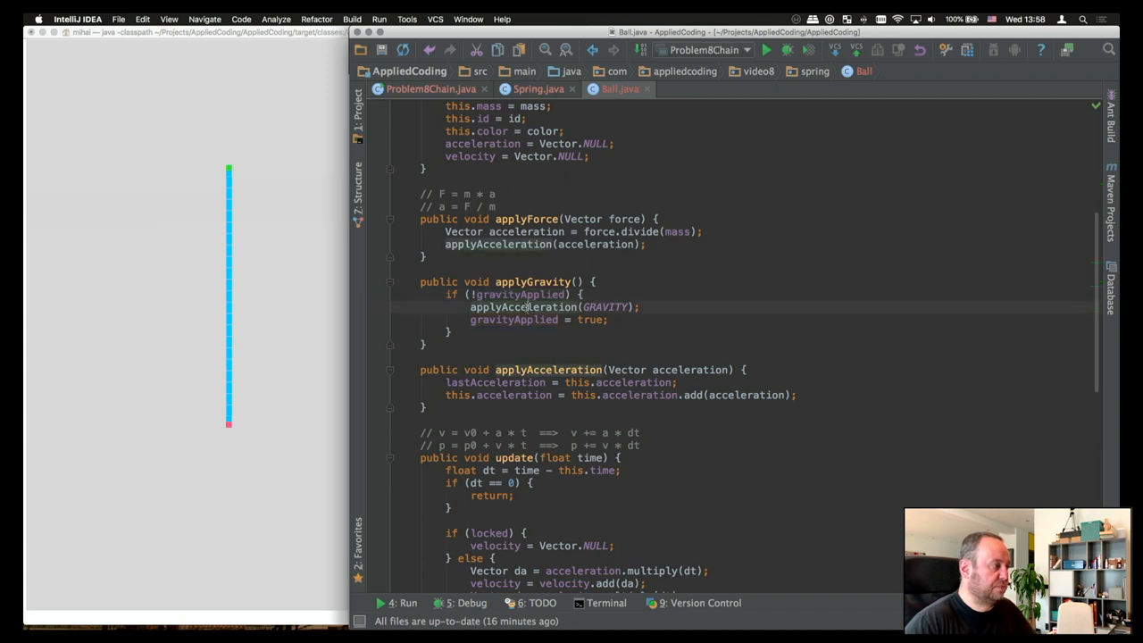
scroll(down, 3)
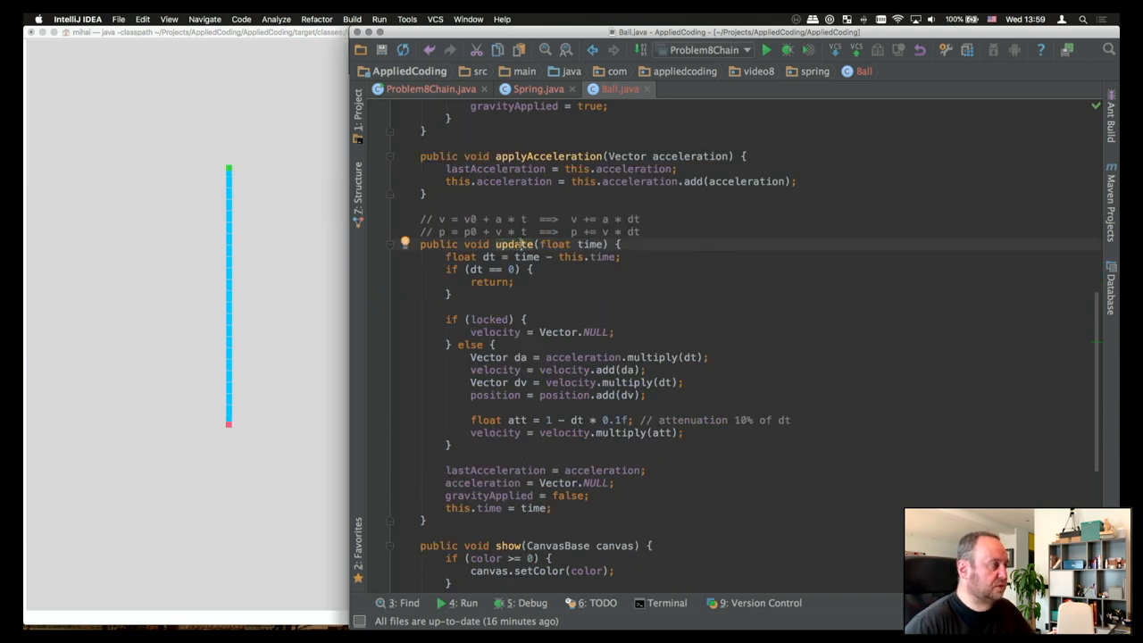
Follow the ball update call back through Spring to ProblemBChain's run loop.
click(535, 89)
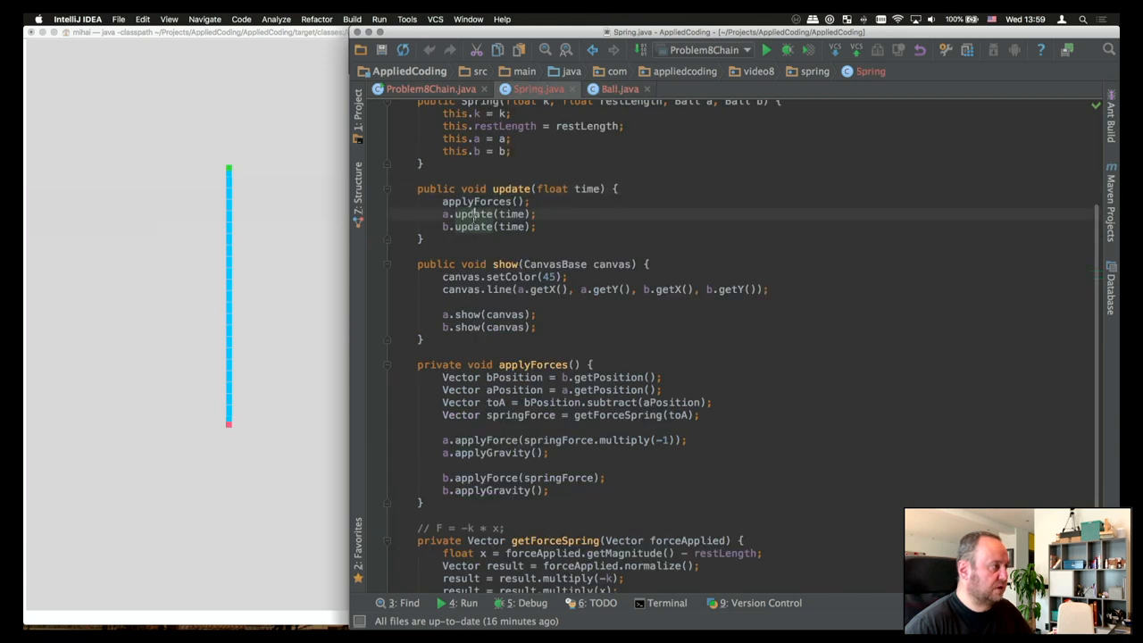
click(620, 89)
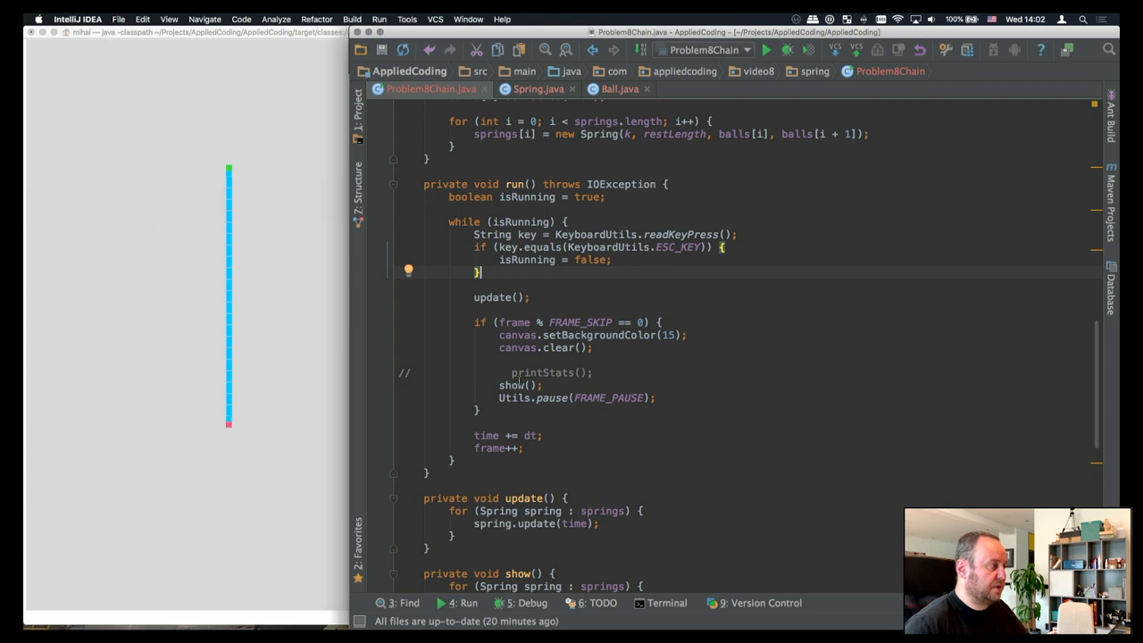
Trace spring.show(canvas) into Spring.show and b.show(canvas) into Ball.show.
scroll(down, 3)
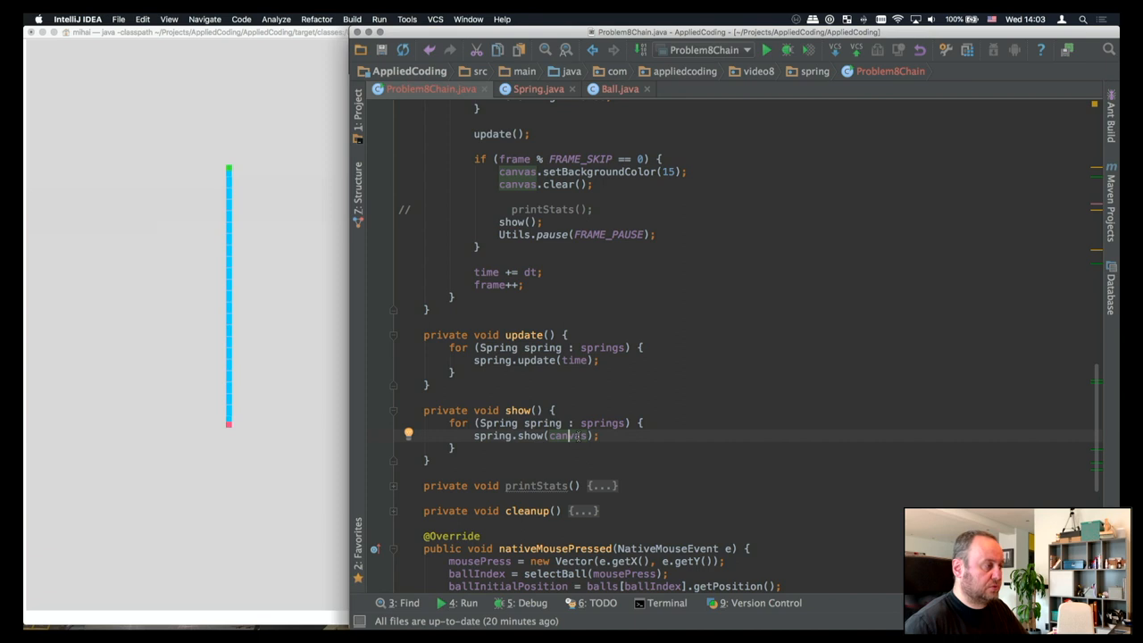
click(540, 89)
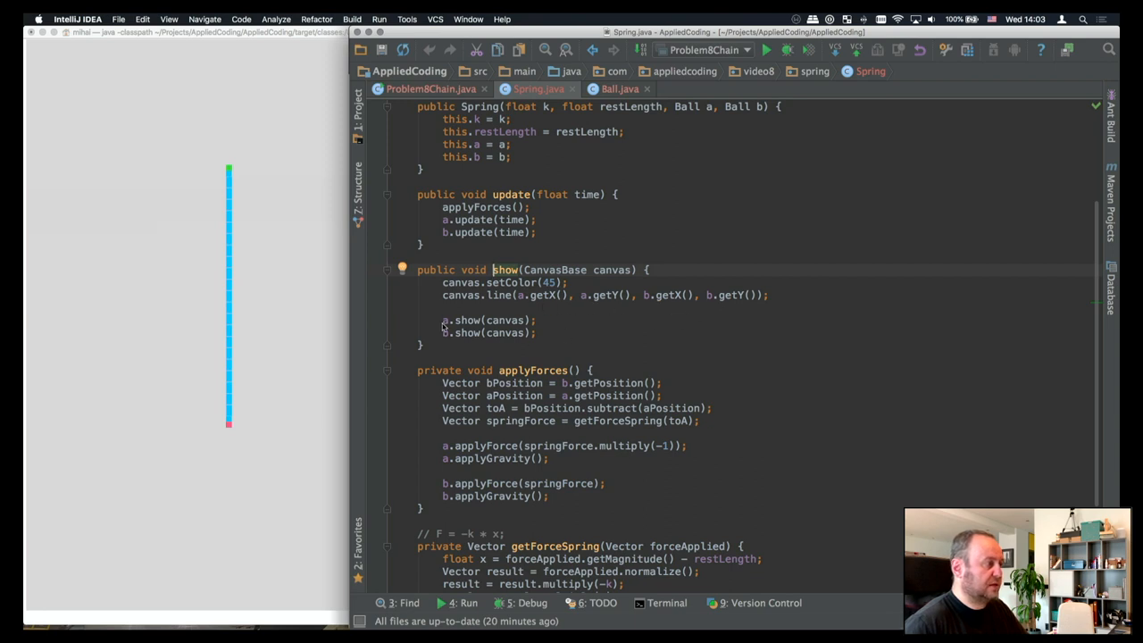
mouse_move(465, 325)
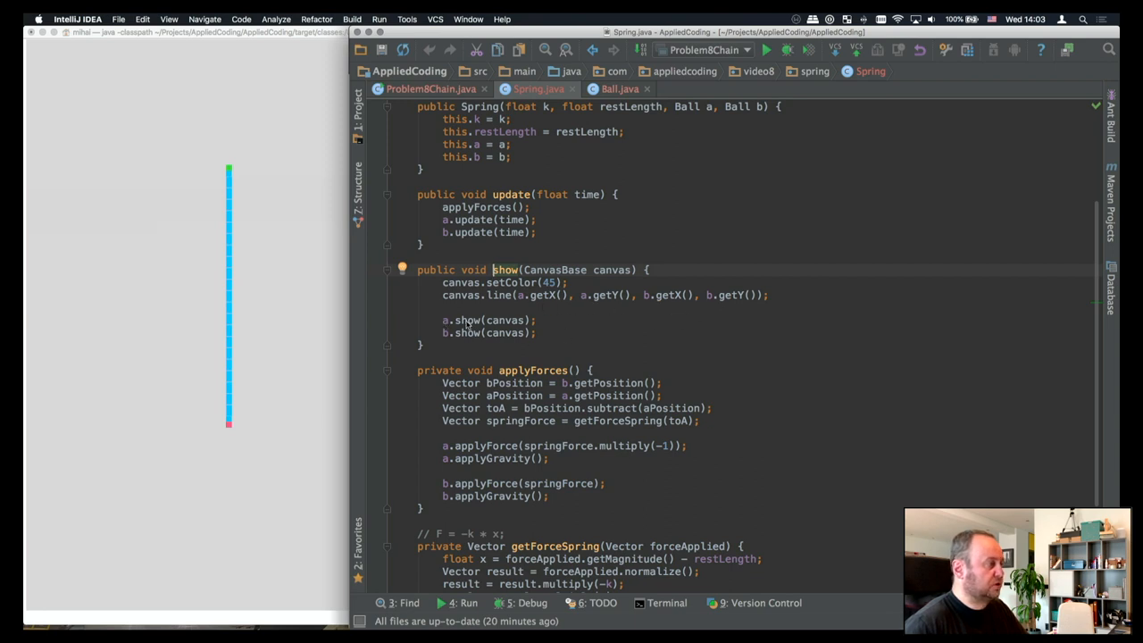
click(618, 89)
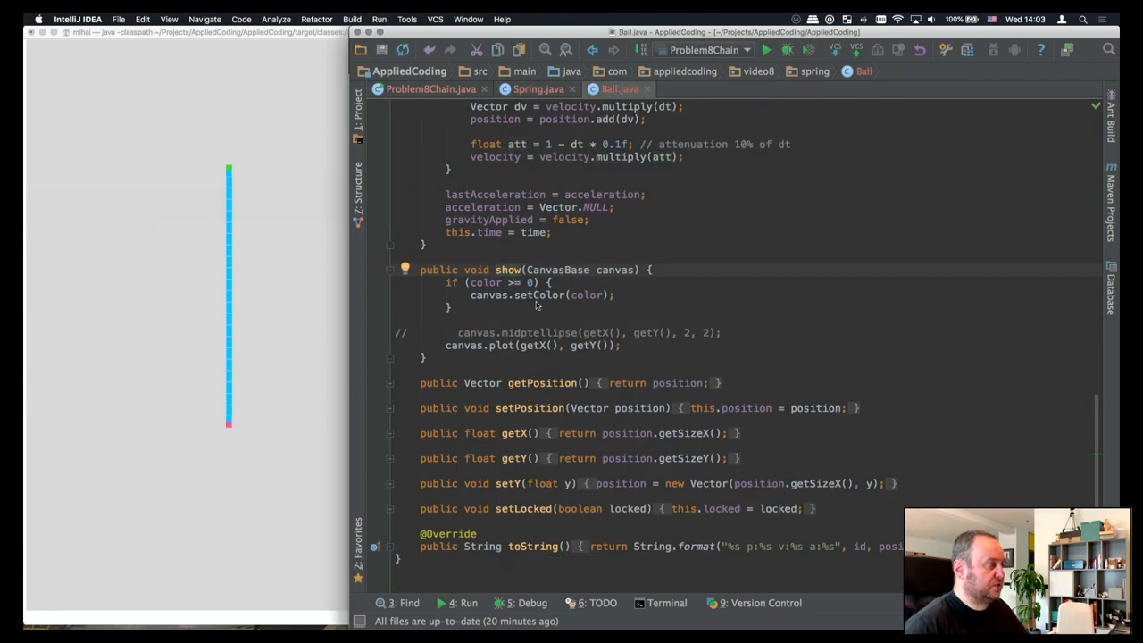
mouse_move(521, 311)
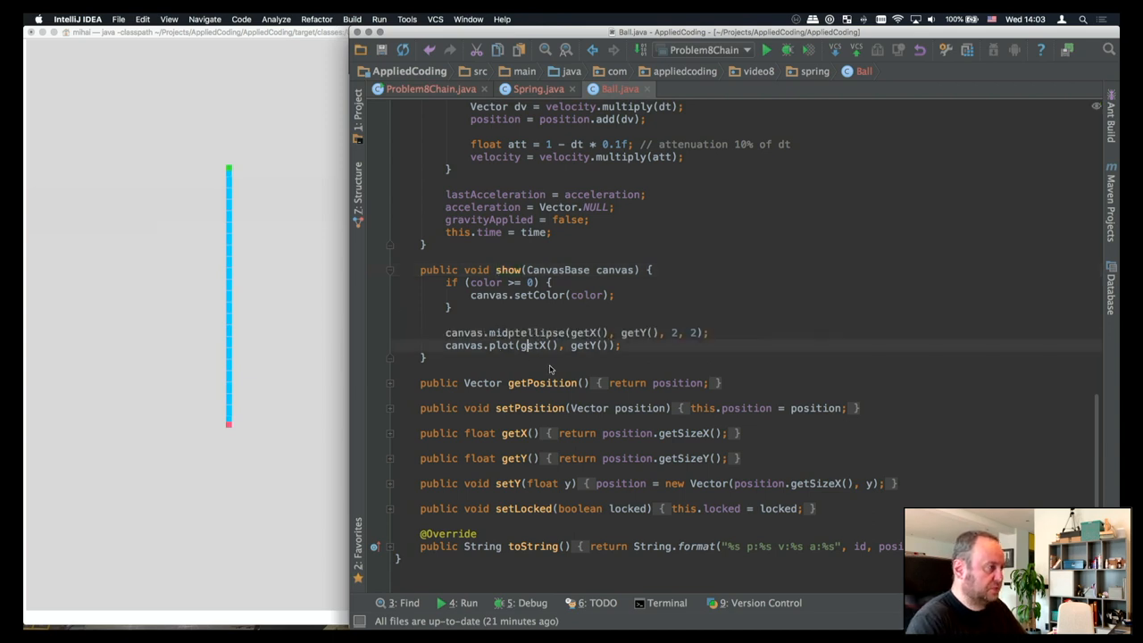
Comment out the canvas.plot line in Ball.show so the midpoint ellipse draws instead.
key(cmd+/)
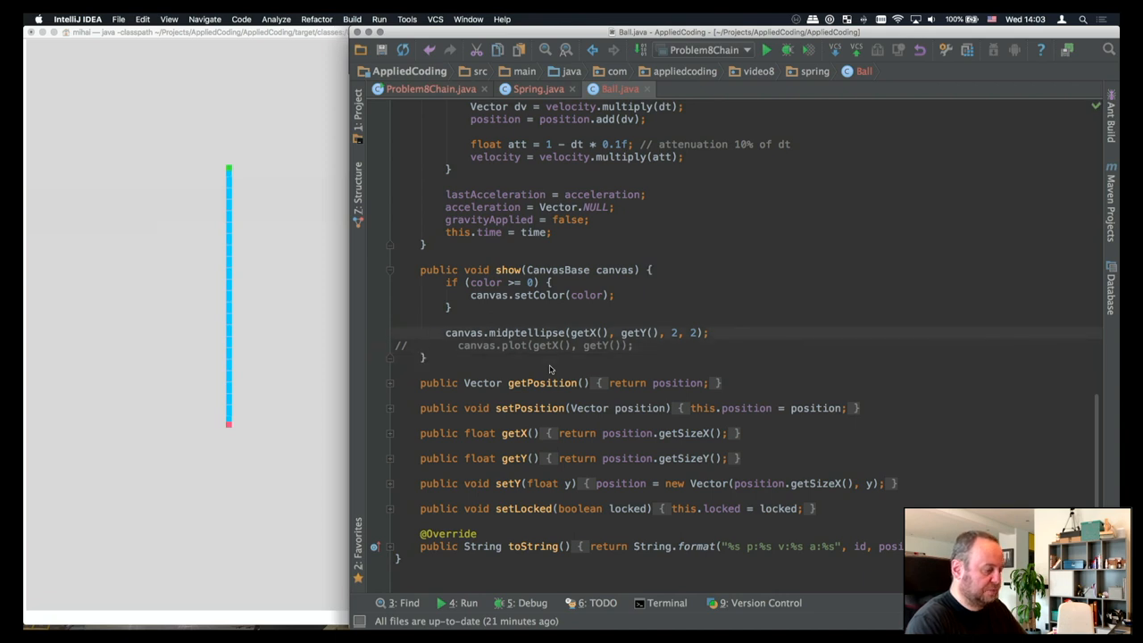